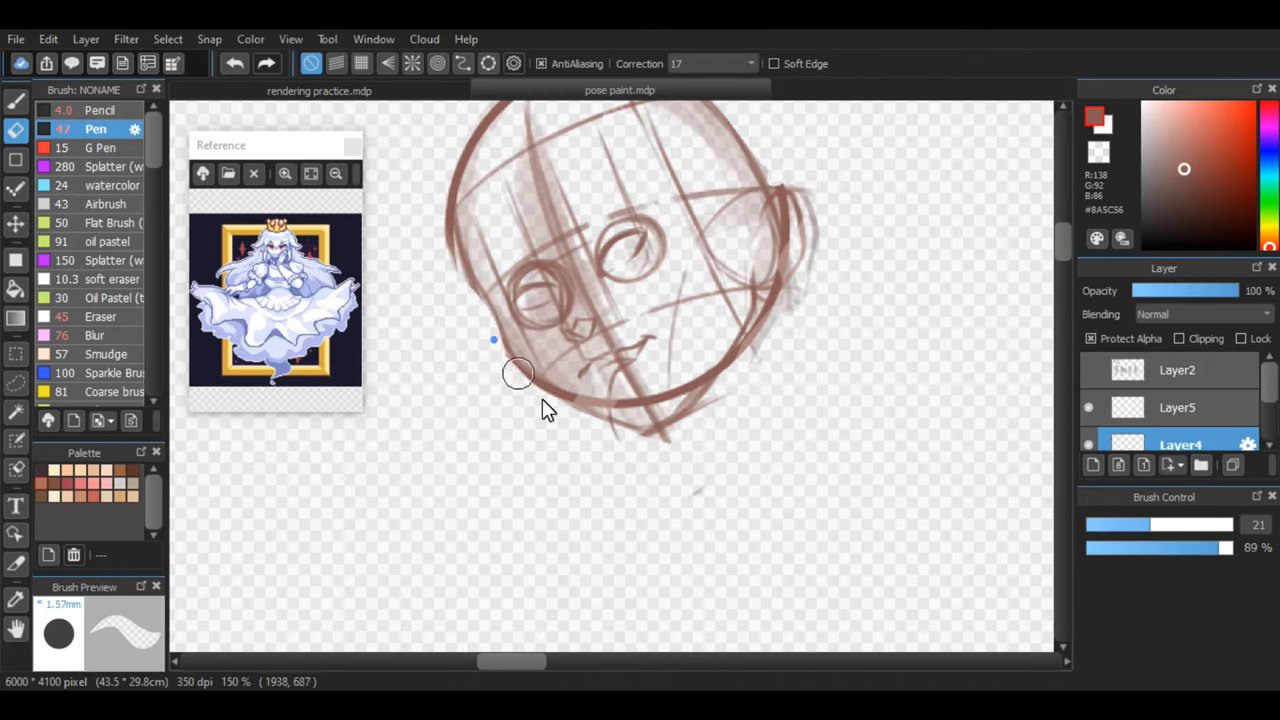
Sketch the head with a thin Pencil brush and paint skin on a new layer.
{"action": "left_click", "coordinate": [100, 110]}
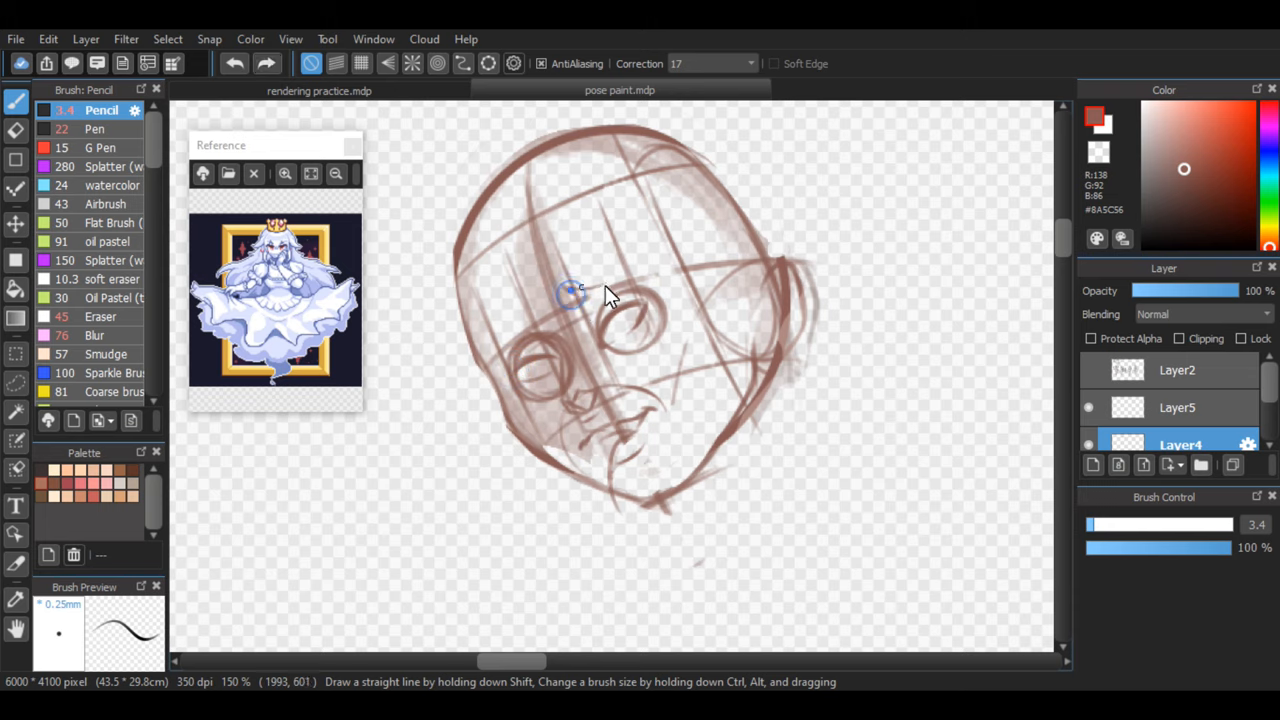
{"action": "left_click", "coordinate": [15, 224]}
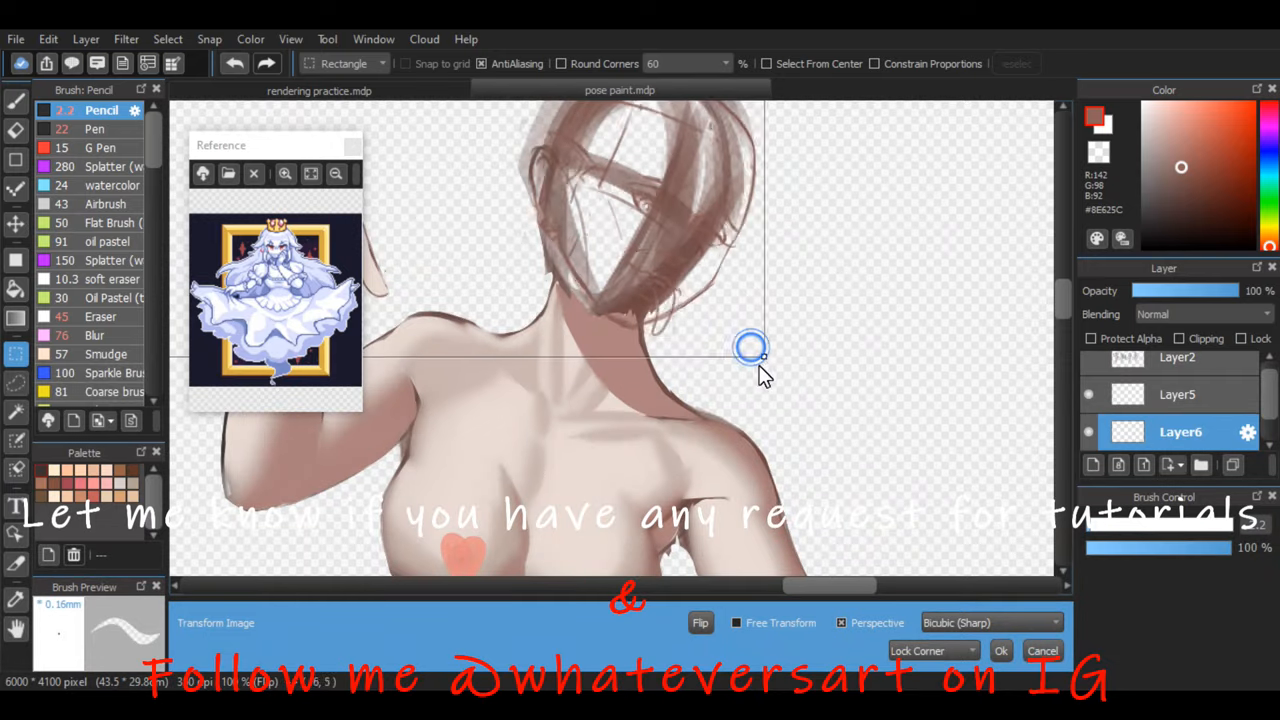
On Layer6, paint base skin tone over the face, pointed ear, neck and raised hand.
{"action": "left_click", "coordinate": [1001, 650]}
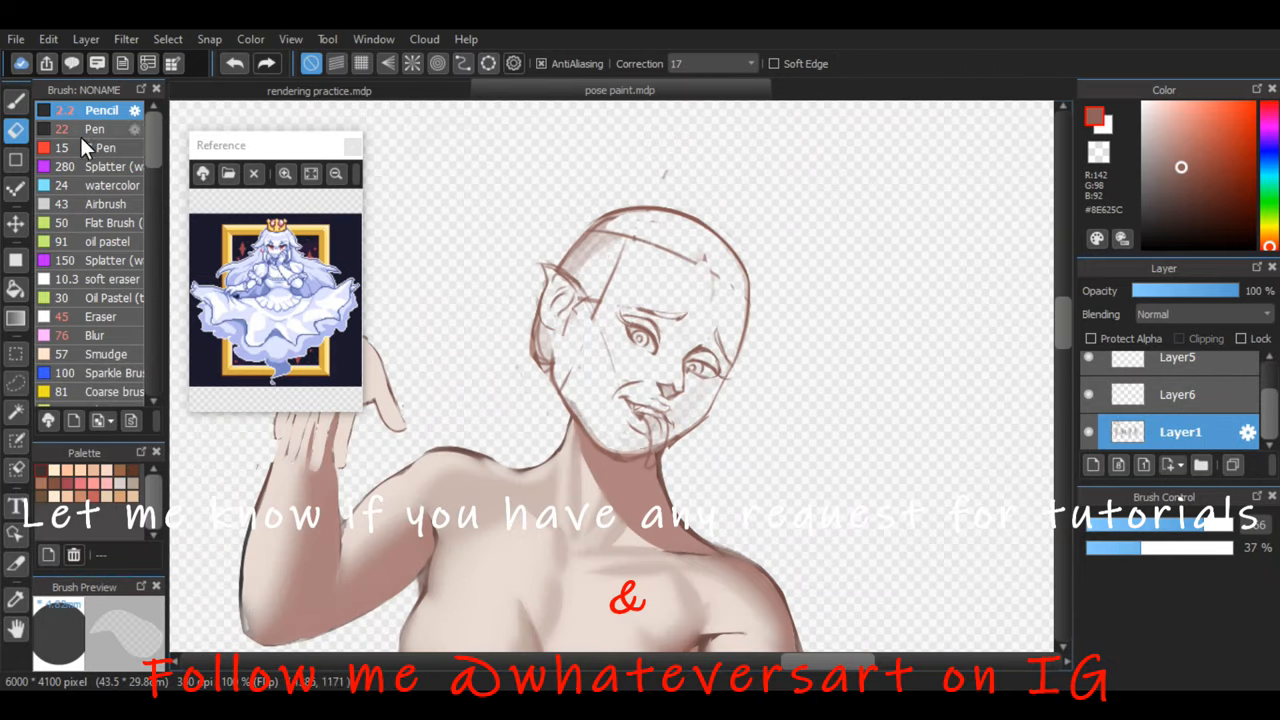
{"action": "left_click", "coordinate": [1180, 394]}
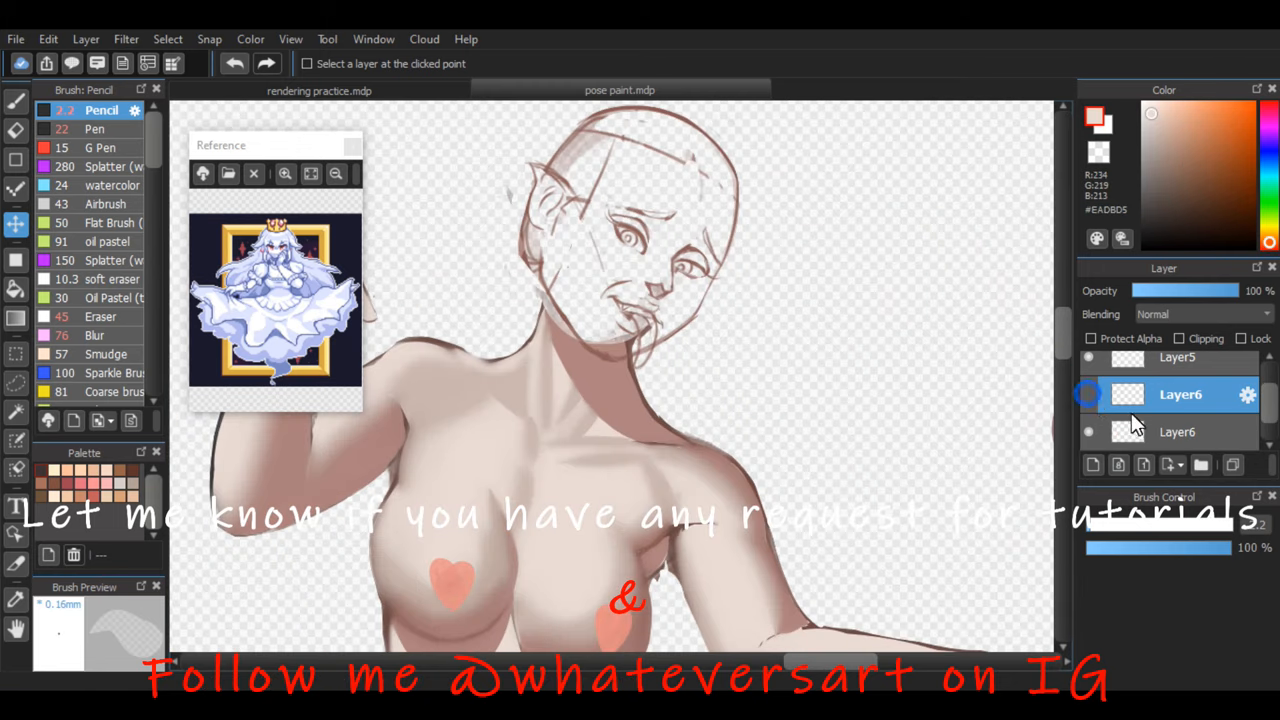
{"action": "left_click", "coordinate": [94, 128]}
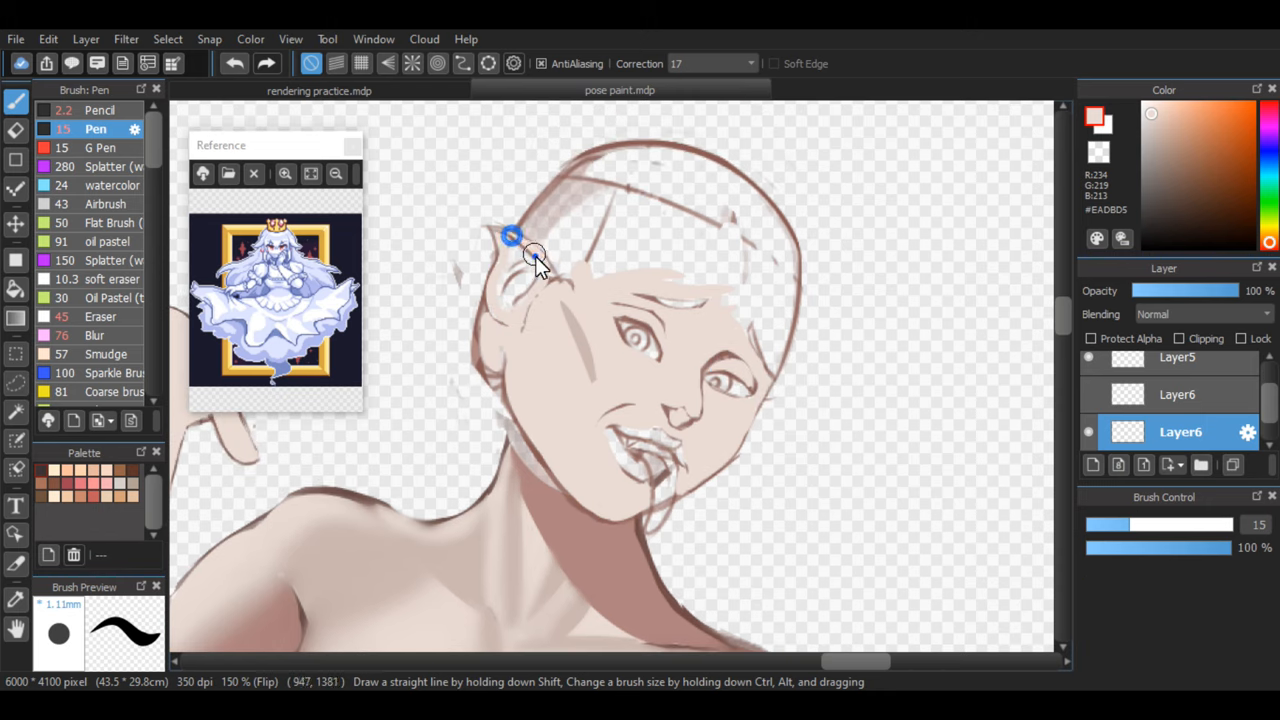
{"action": "left_click_drag", "start_coordinate": [535, 255], "coordinate": [735, 345]}
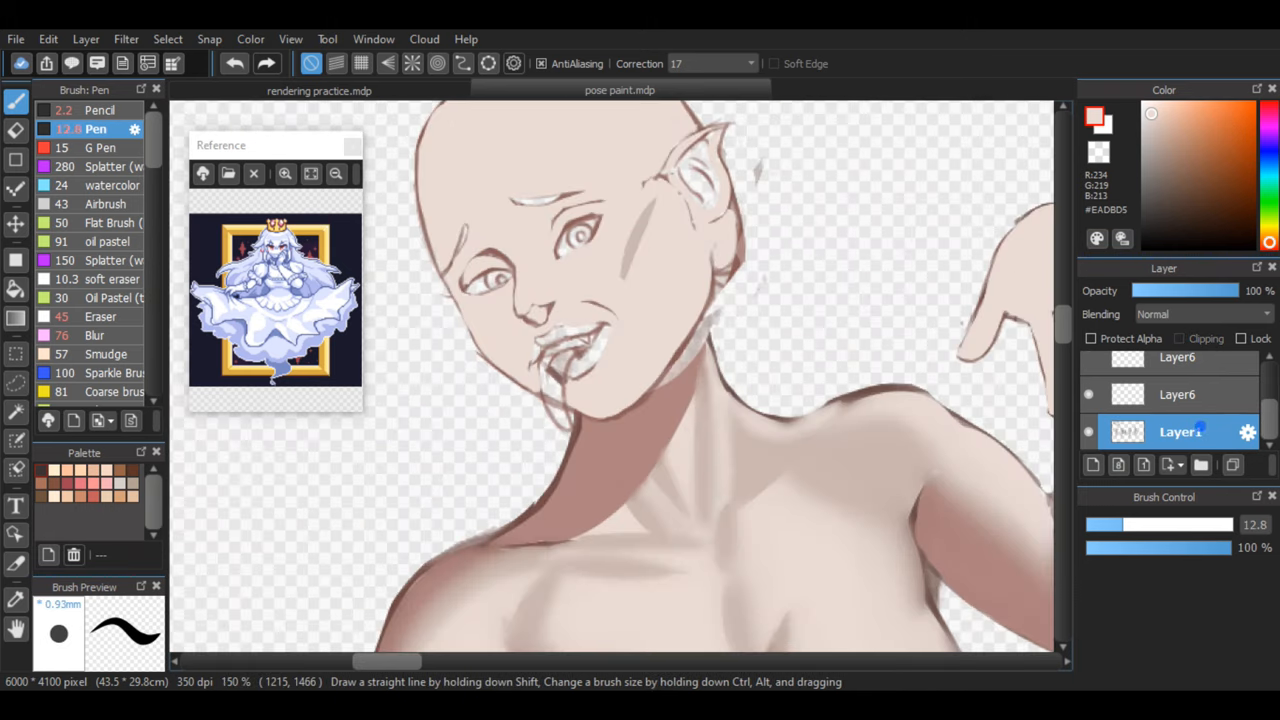
{"action": "left_click", "coordinate": [1177, 394]}
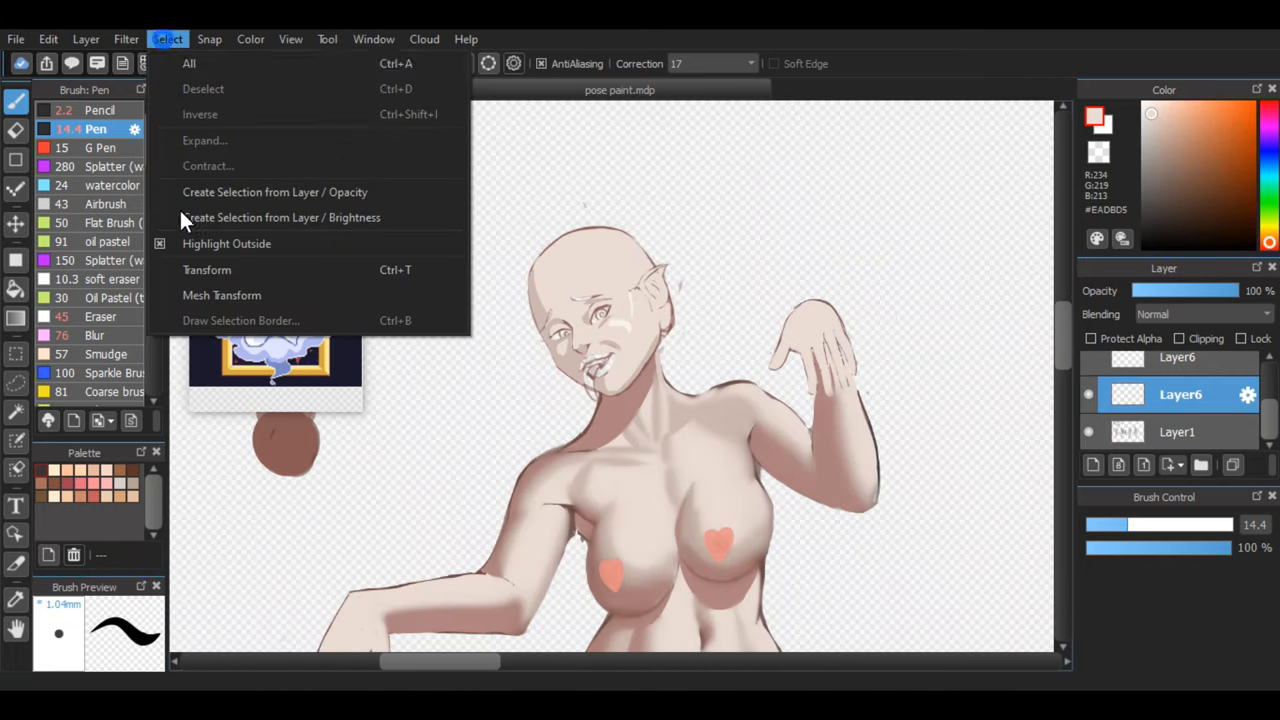
On Layer6, paint blue lips and a pinkish-red tongue with the Pen.
{"action": "left_click", "coordinate": [207, 269]}
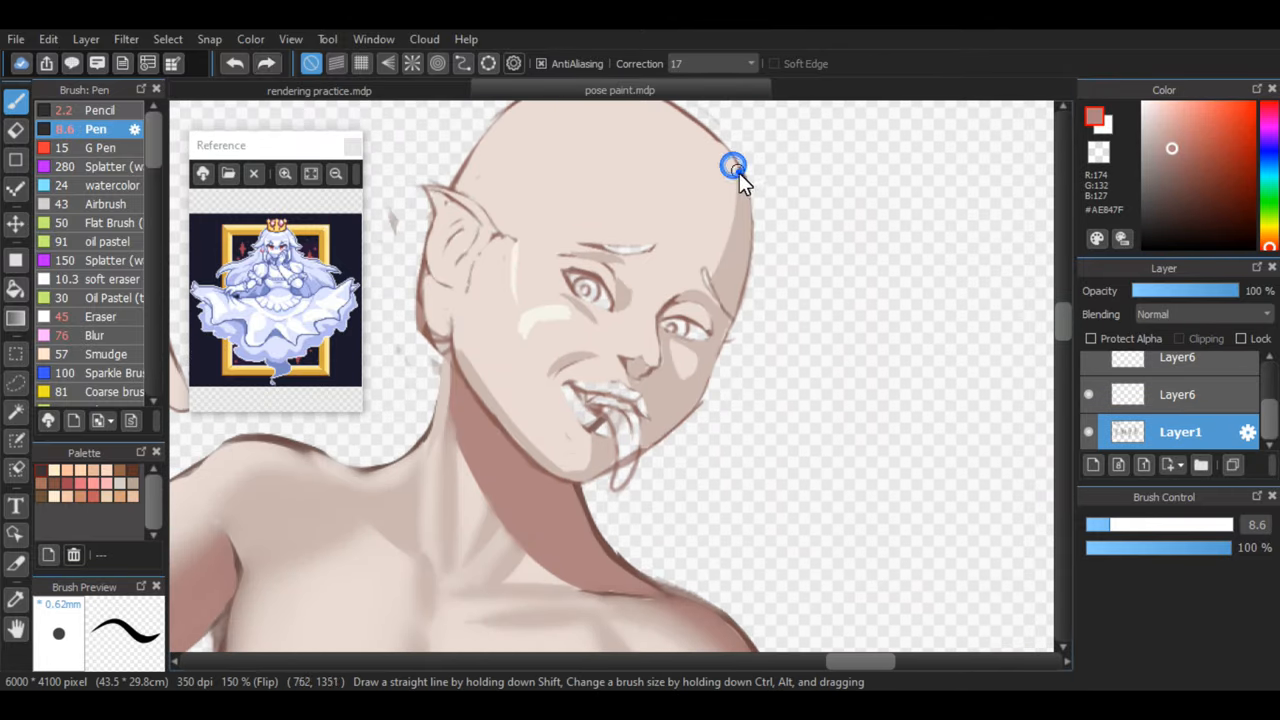
{"action": "left_click", "coordinate": [1180, 394]}
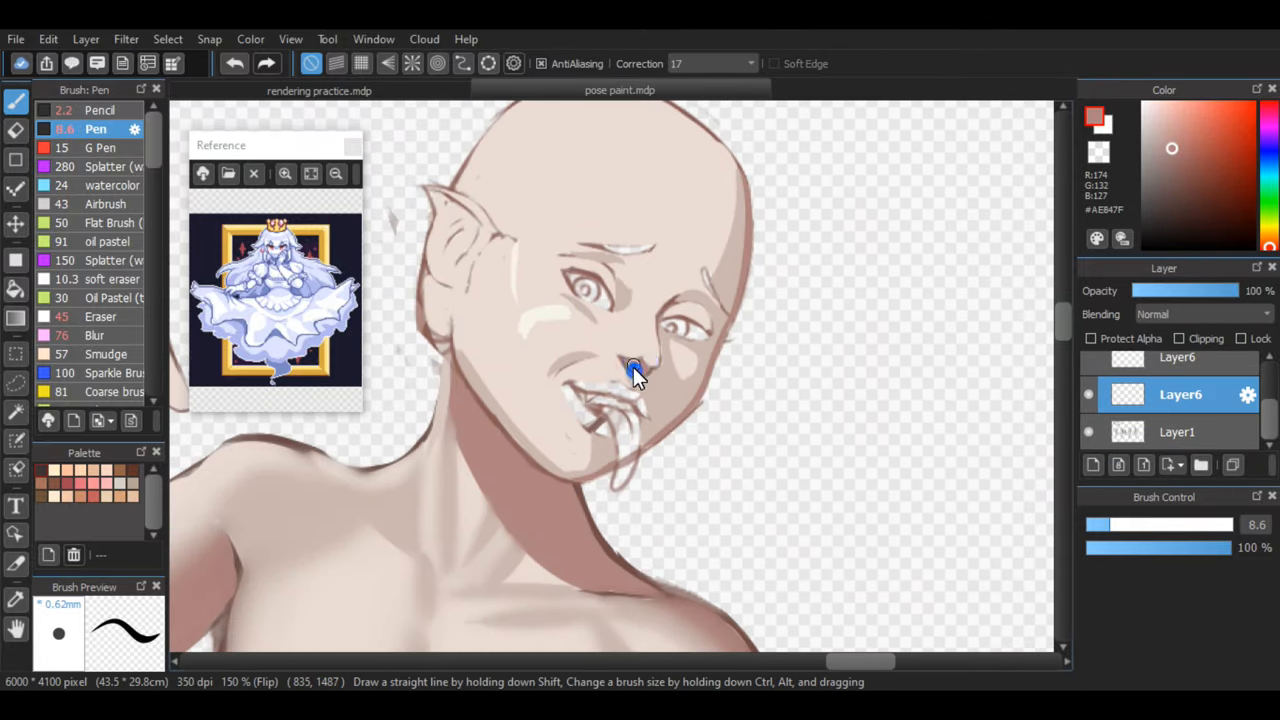
{"action": "left_click", "coordinate": [1155, 135]}
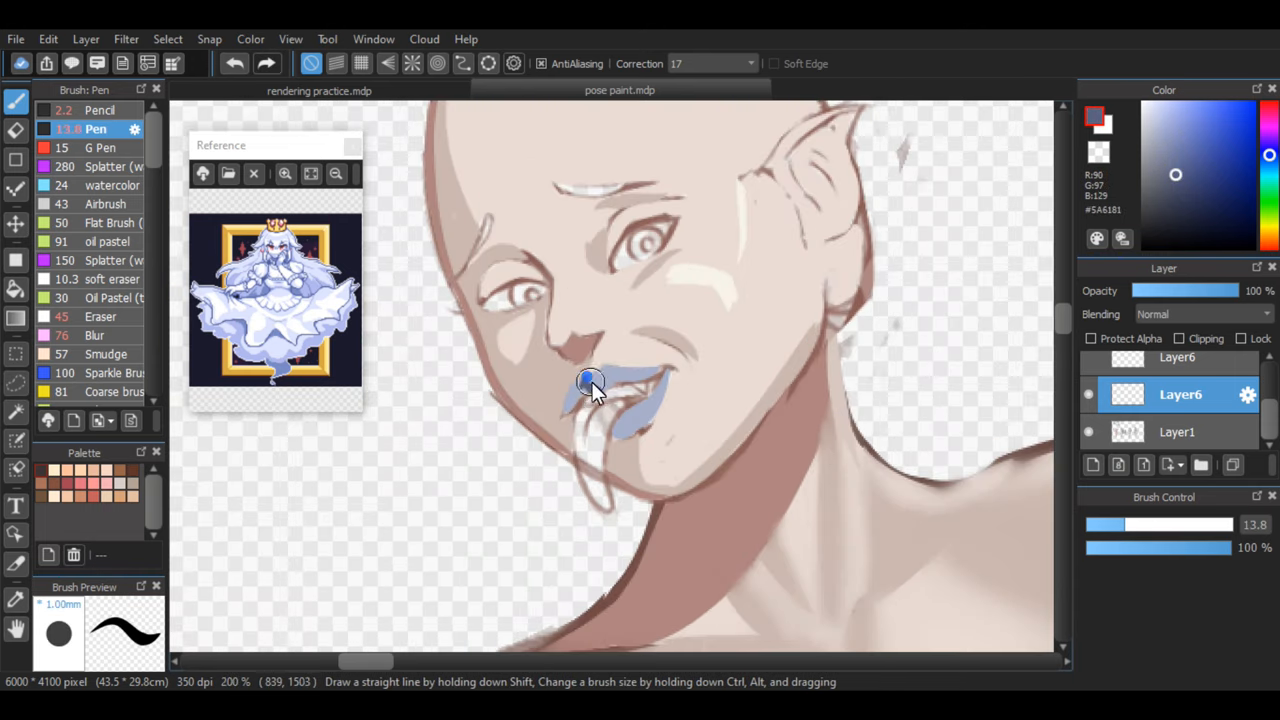
{"action": "left_click_drag", "start_coordinate": [590, 385], "coordinate": [635, 425]}
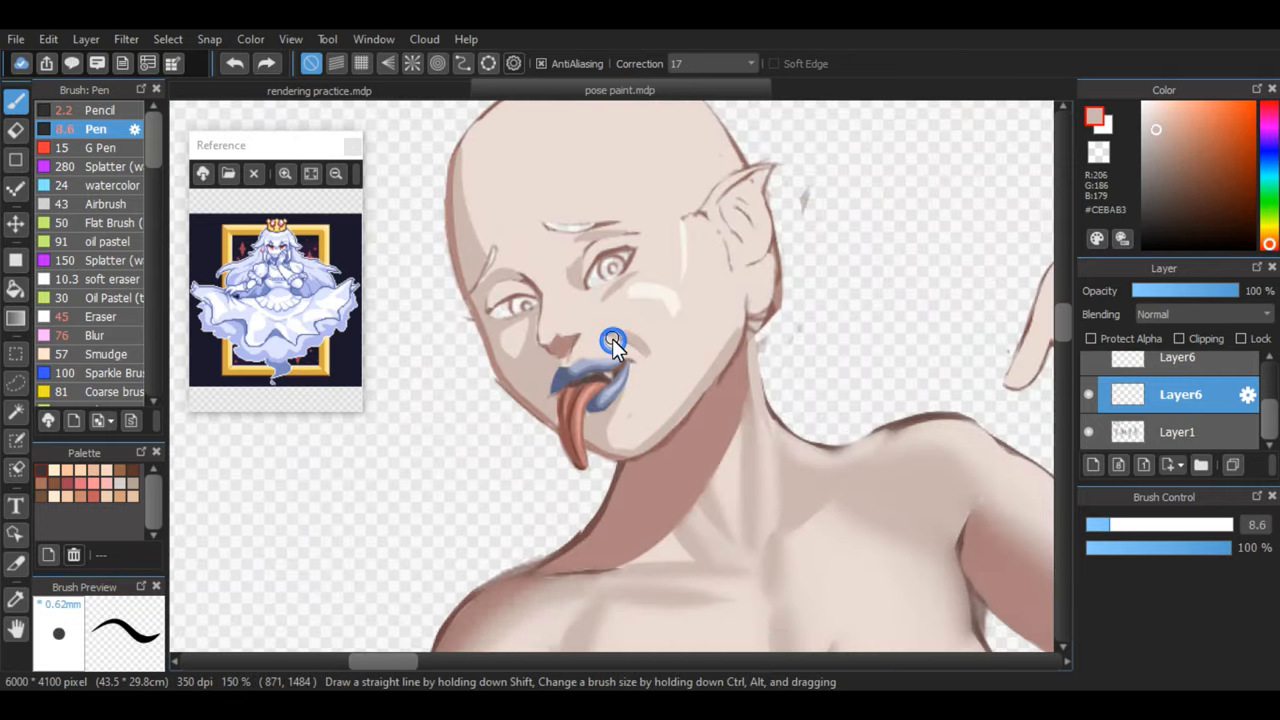
Smooth the face shading with the Blur brush, then pick a pale near-white for the eyes.
{"action": "left_click", "coordinate": [96, 335]}
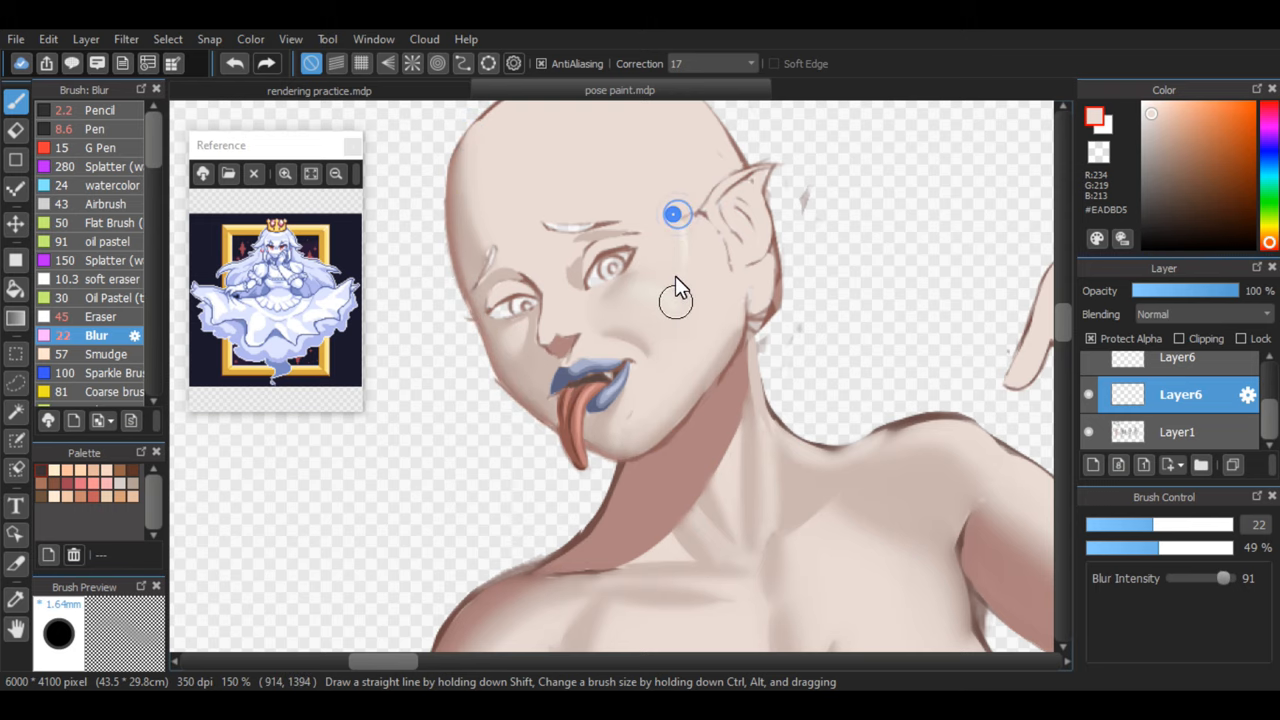
{"action": "left_click", "coordinate": [95, 128]}
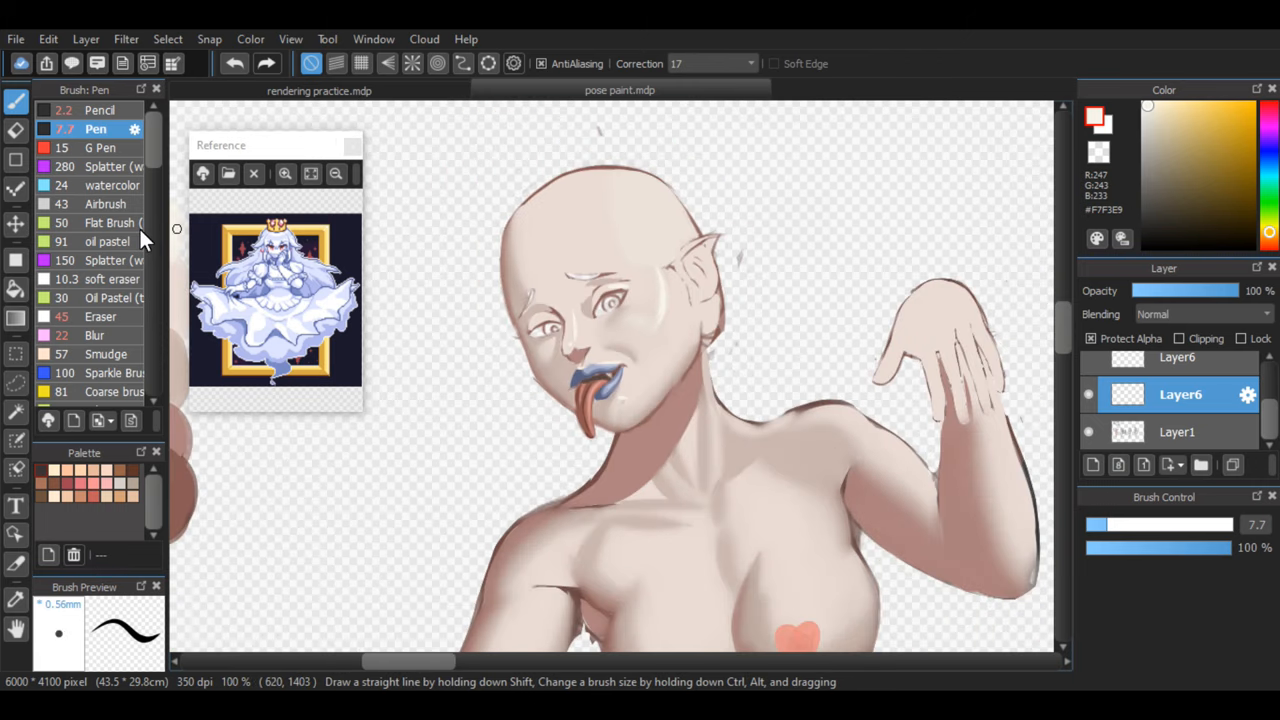
{"action": "left_click", "coordinate": [96, 335]}
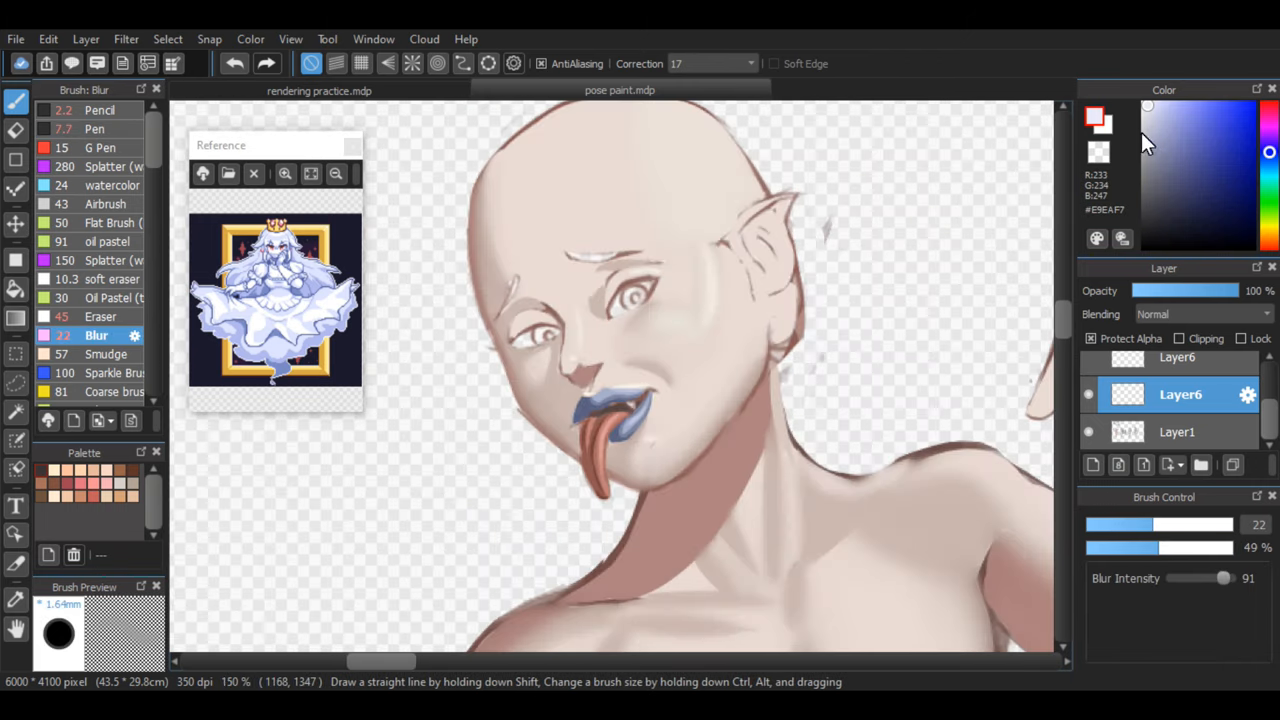
{"action": "left_click", "coordinate": [95, 128]}
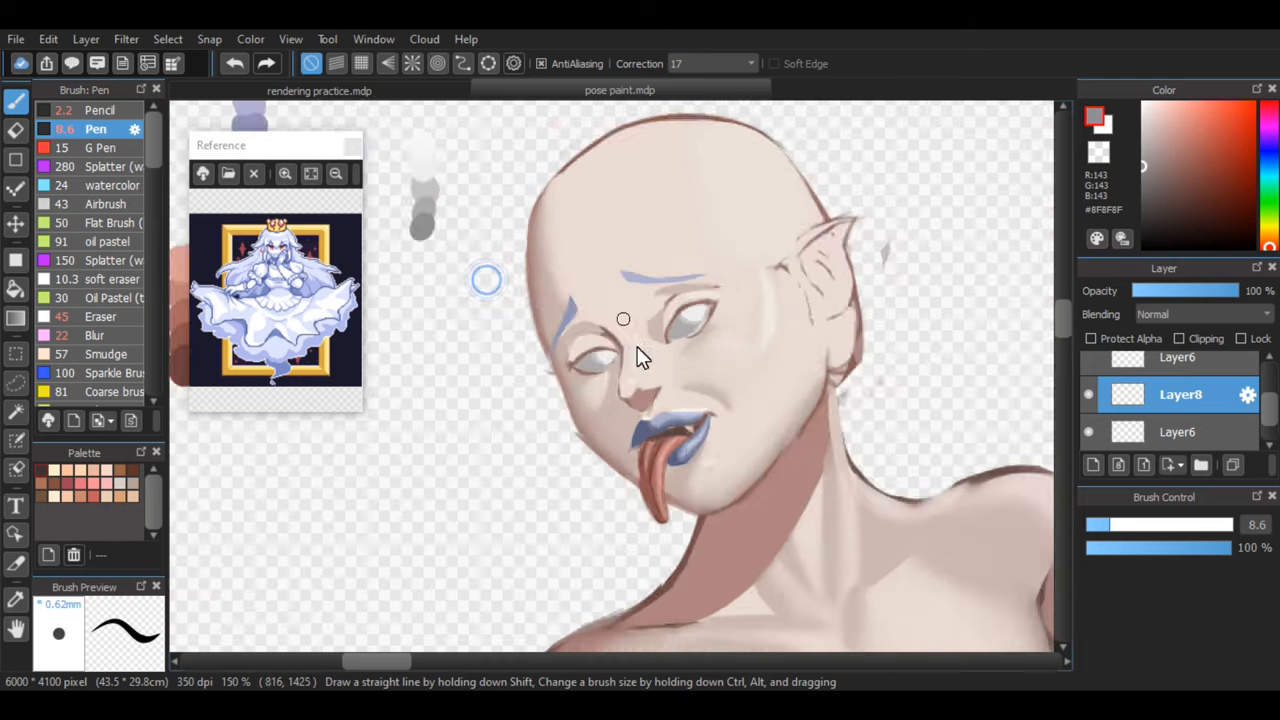
Blend with the Blur brush, then paint lavender hair and red irises with the Pen.
{"action": "left_click", "coordinate": [96, 335]}
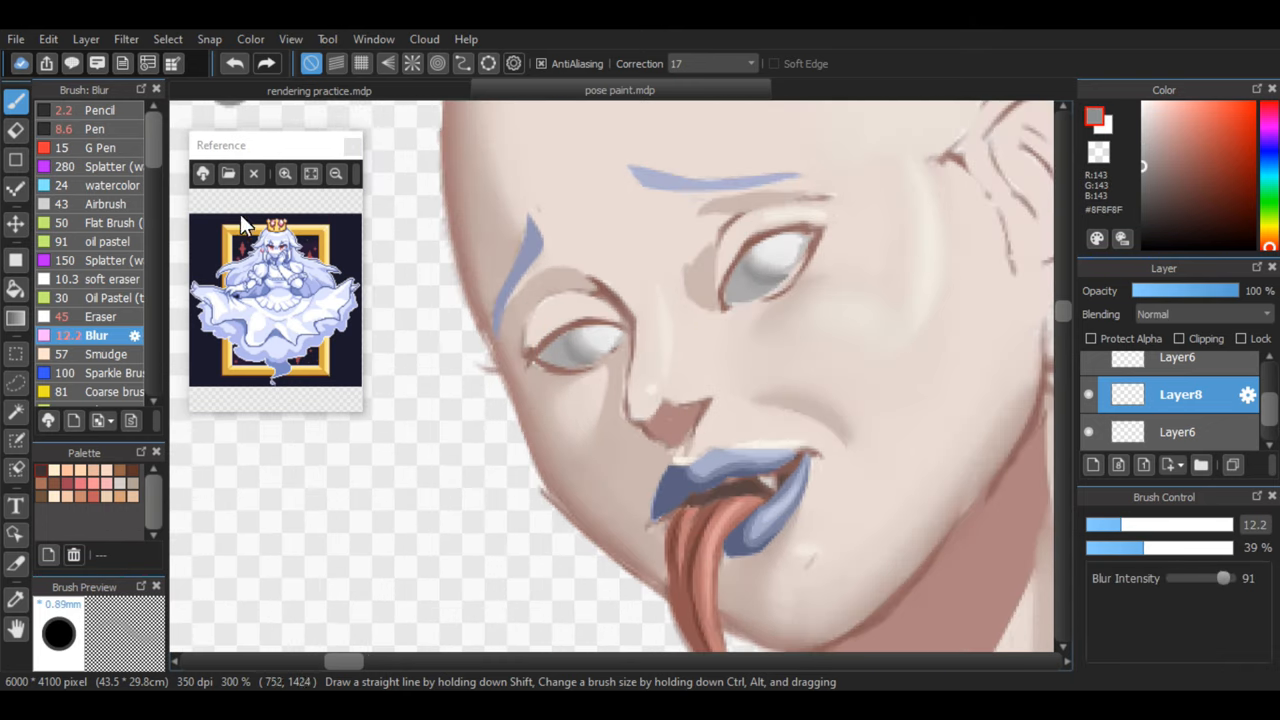
{"action": "left_click", "coordinate": [95, 128]}
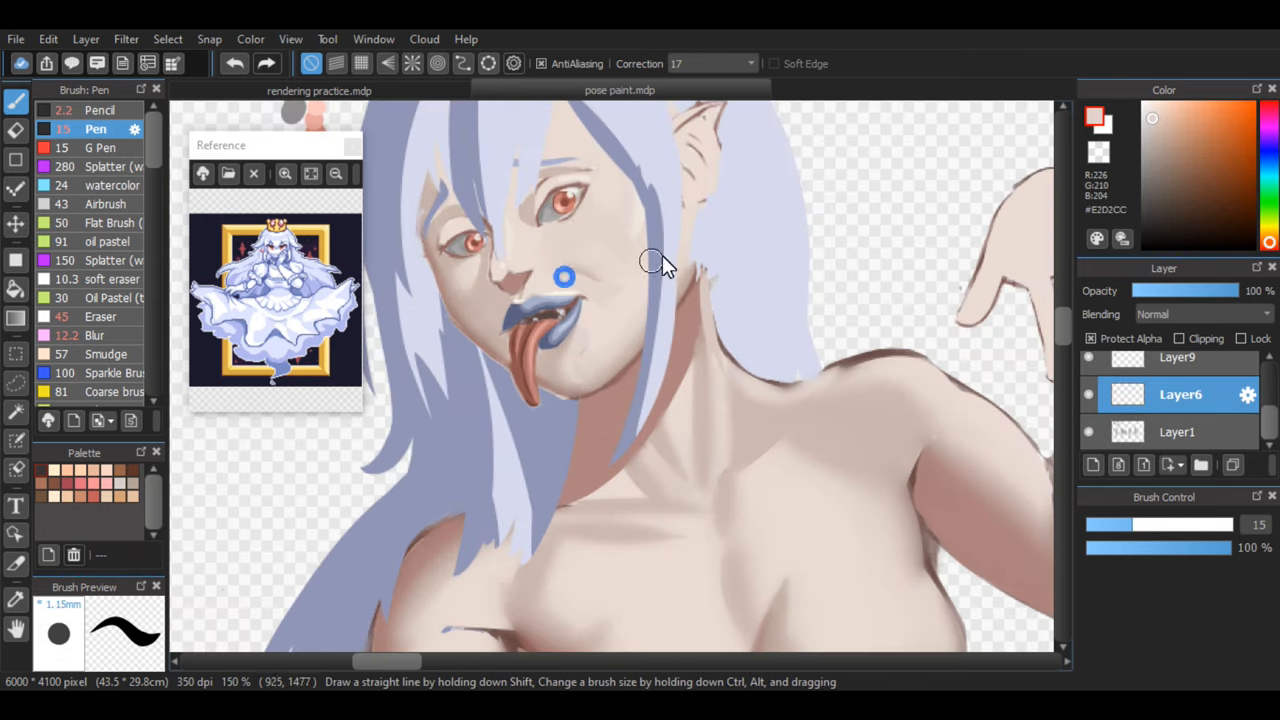
Touch up the eyes and face with a smaller brown Pen.
{"action": "left_click", "coordinate": [96, 335]}
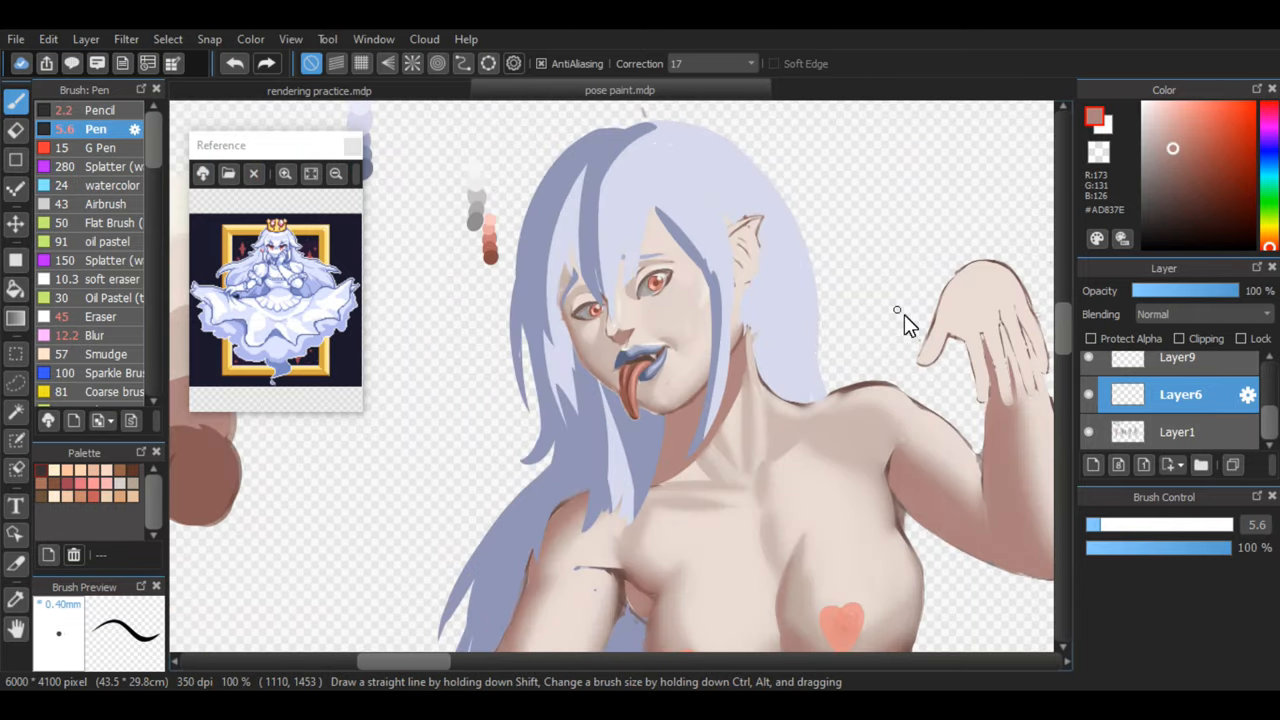
{"action": "left_click", "coordinate": [619, 90]}
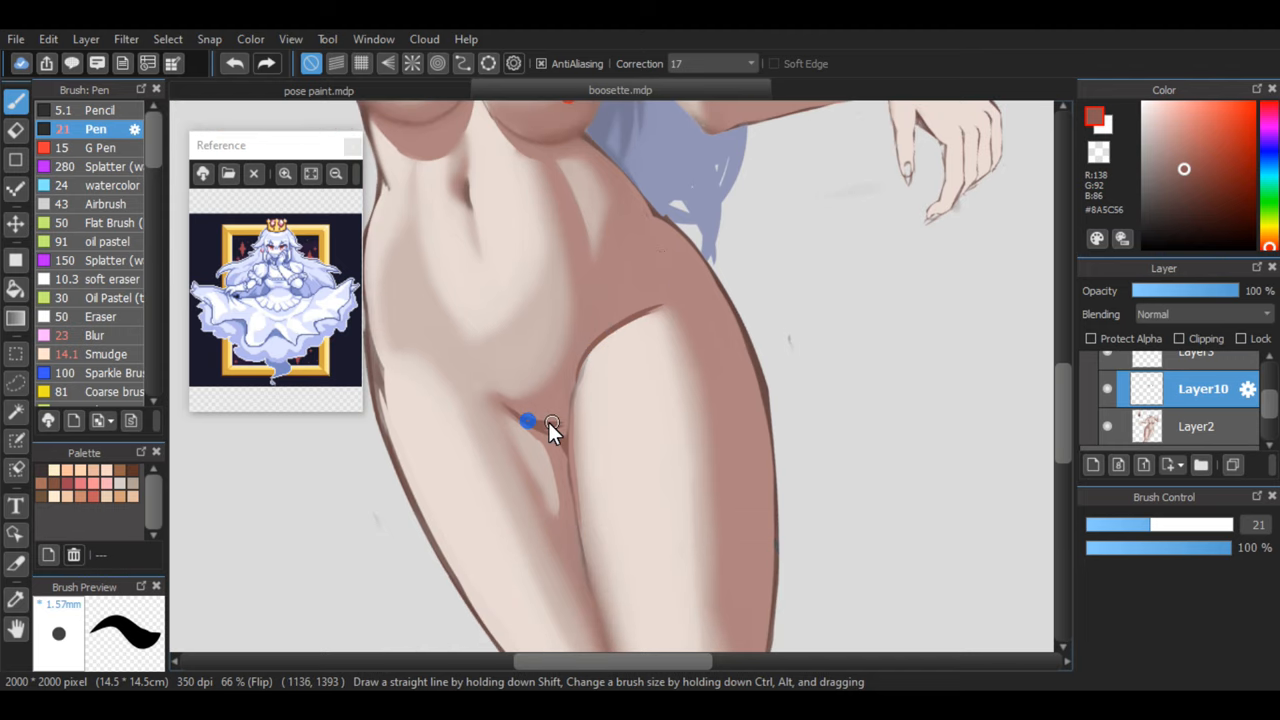
Blur the skin shading on Layer2 across the torso, hips and thighs.
{"action": "left_click", "coordinate": [96, 335]}
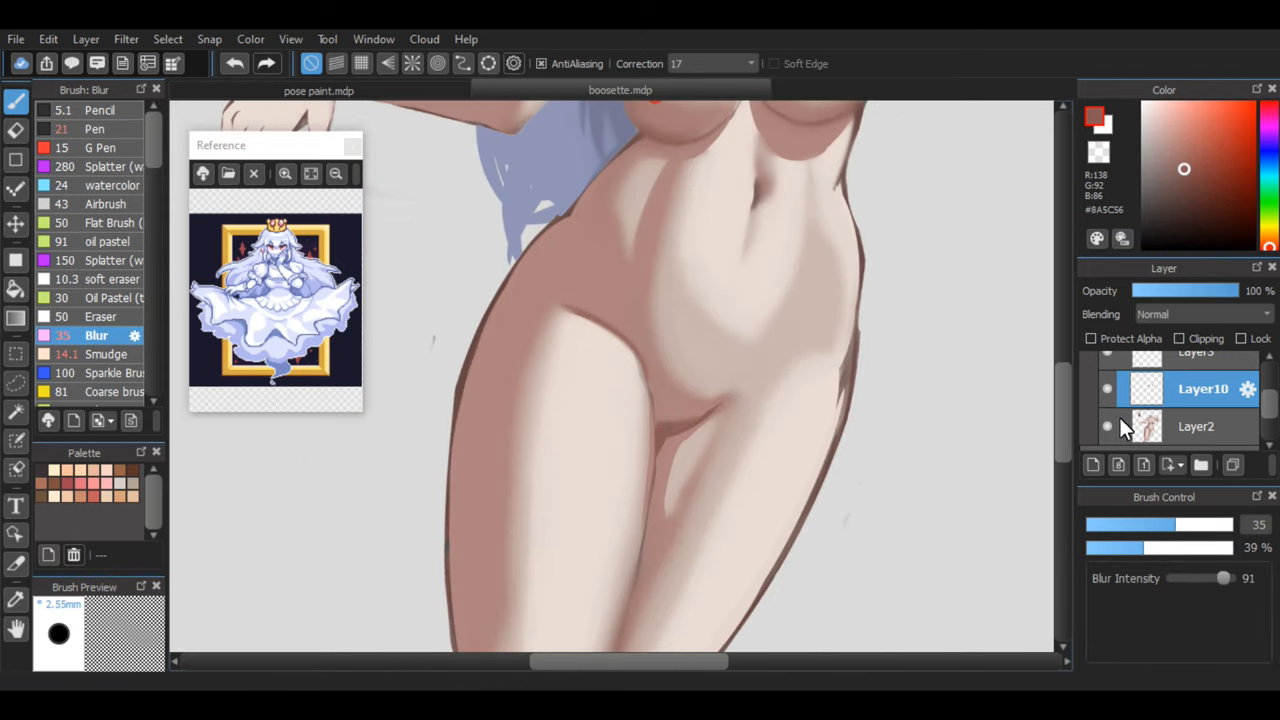
{"action": "left_click", "coordinate": [1196, 426]}
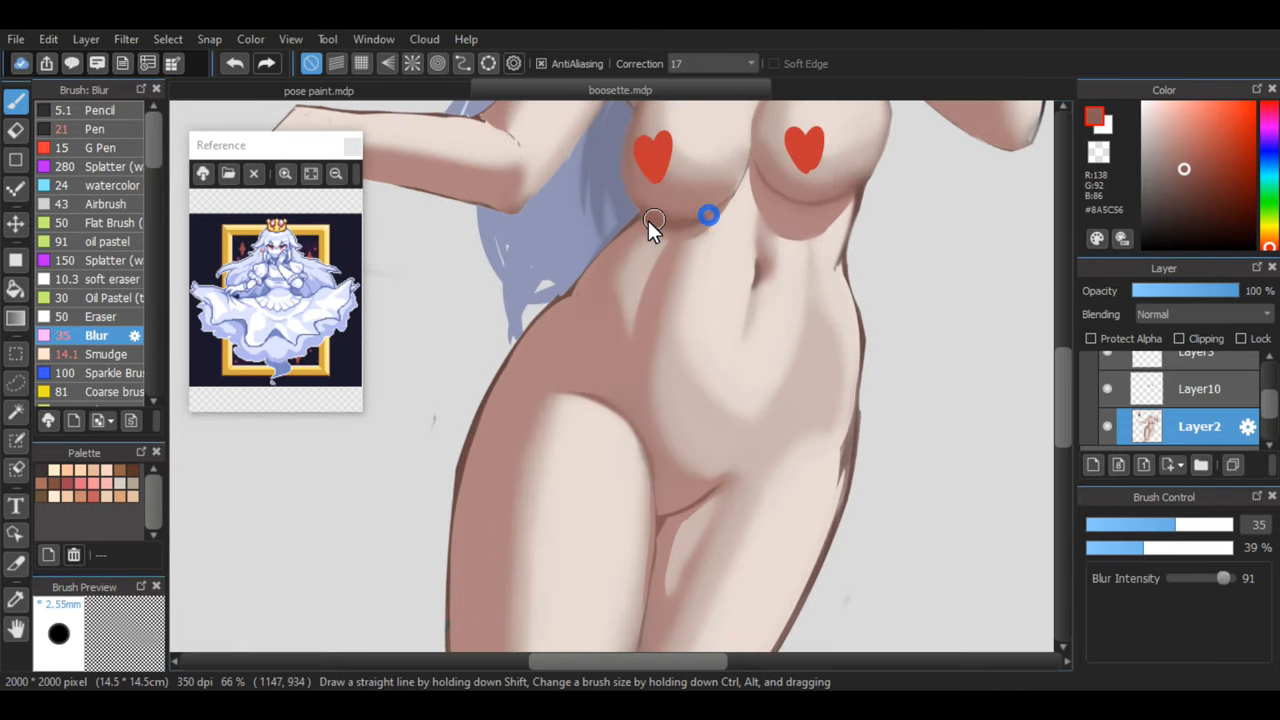
{"action": "left_click", "coordinate": [95, 128]}
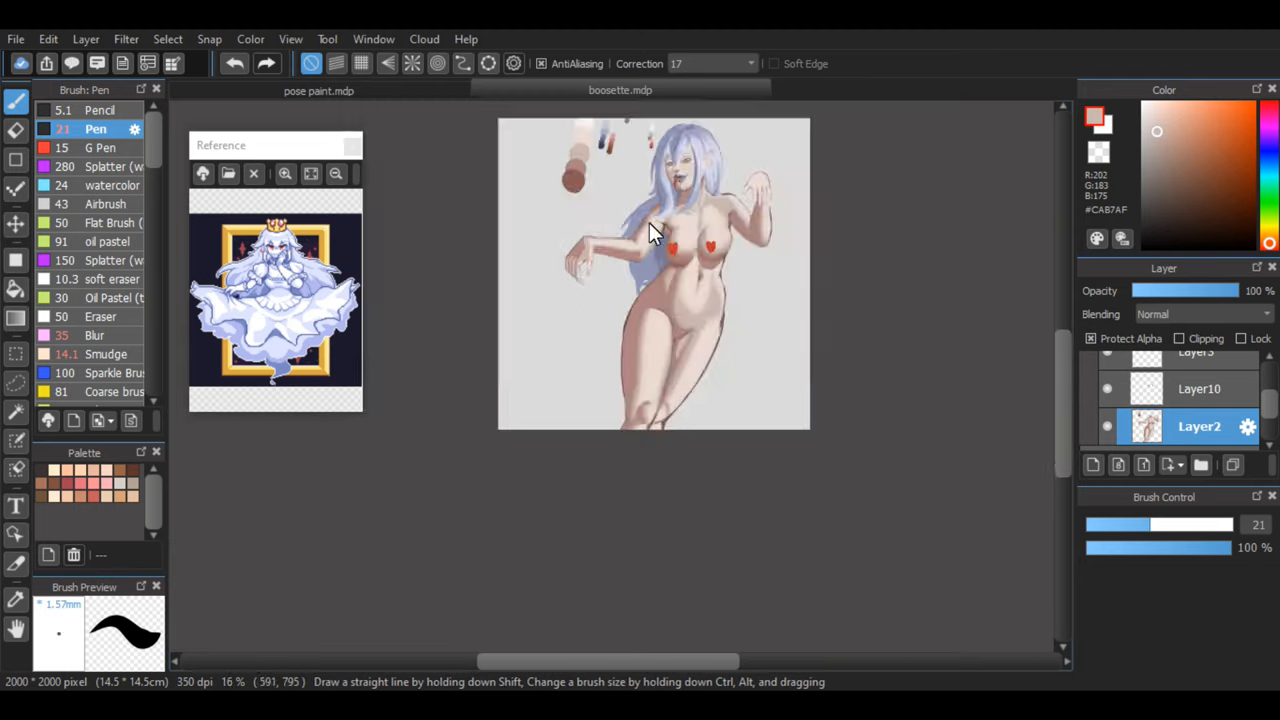
Alternate Blur and Pen to soften shading and lighten the fingers on both hands.
{"action": "left_click", "coordinate": [96, 335]}
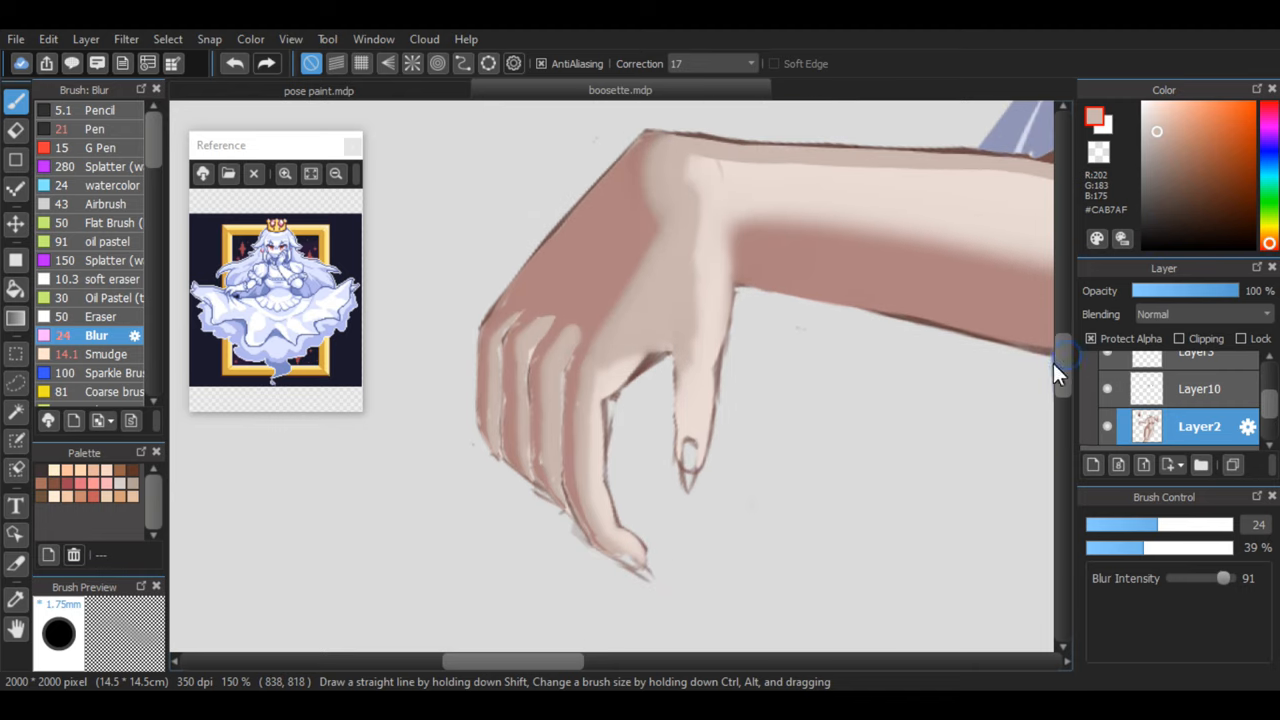
{"action": "left_click", "coordinate": [95, 128]}
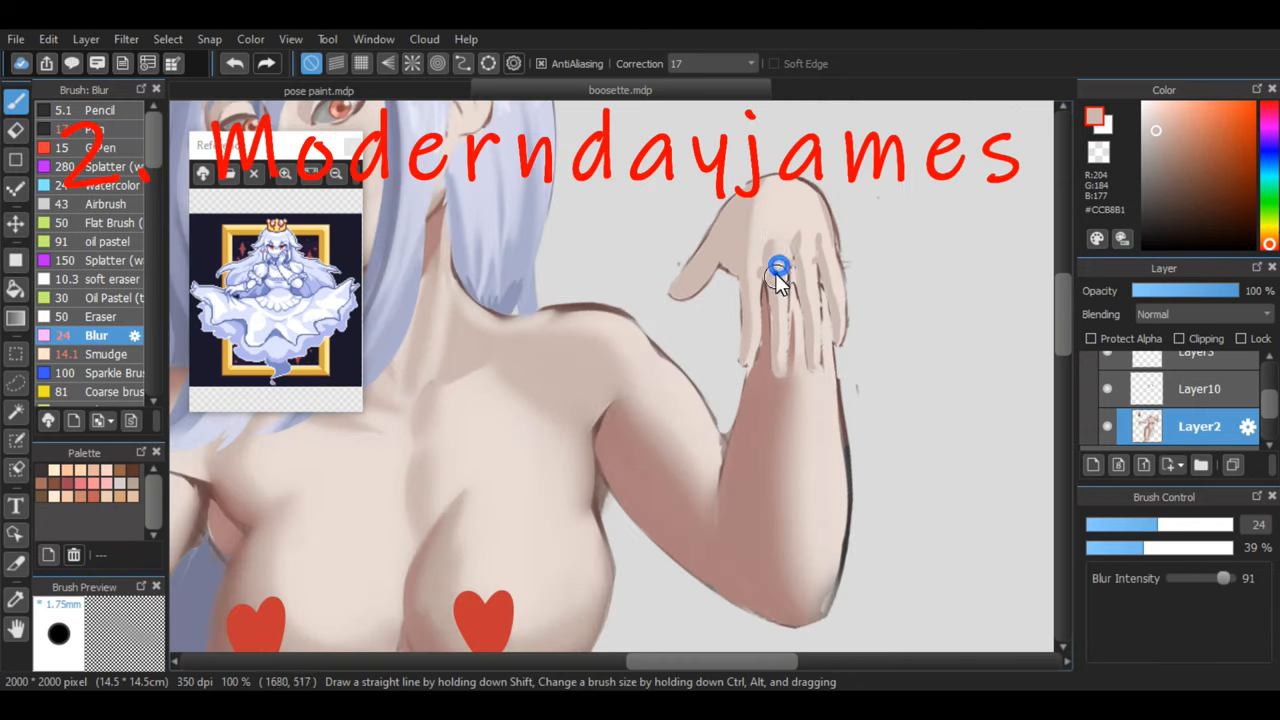
{"action": "left_click", "coordinate": [90, 128]}
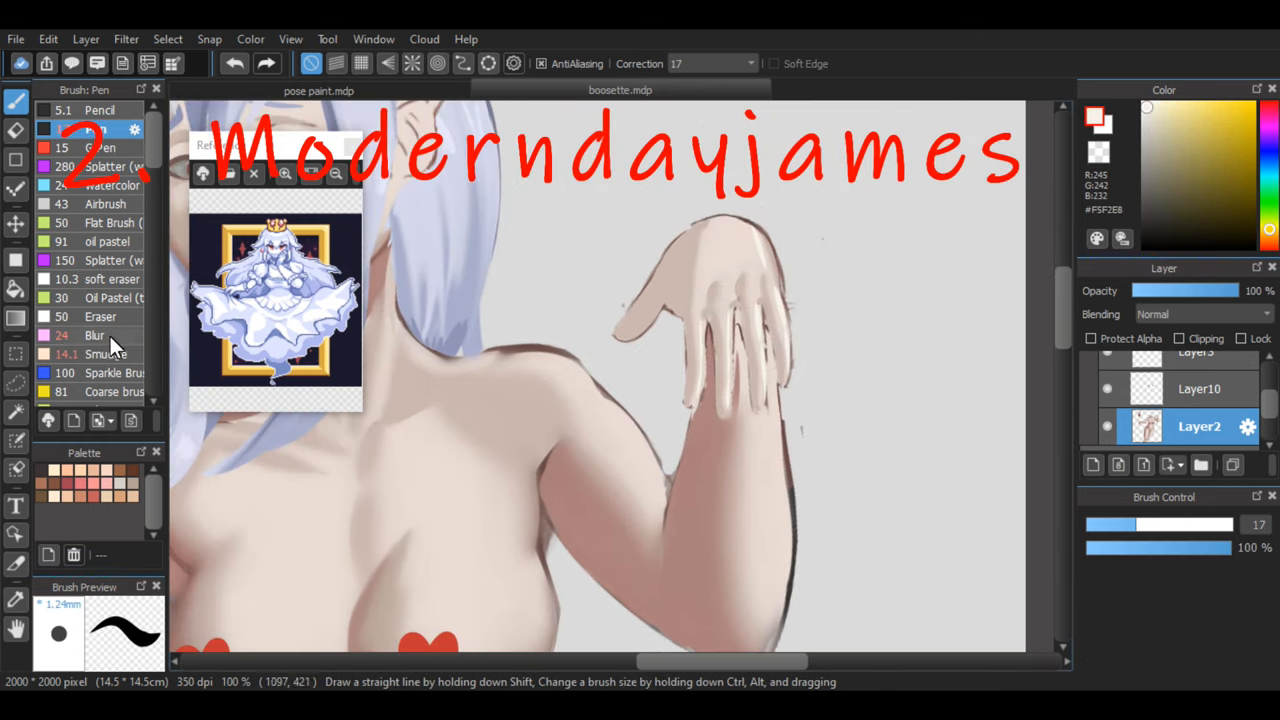
{"action": "left_click", "coordinate": [94, 335]}
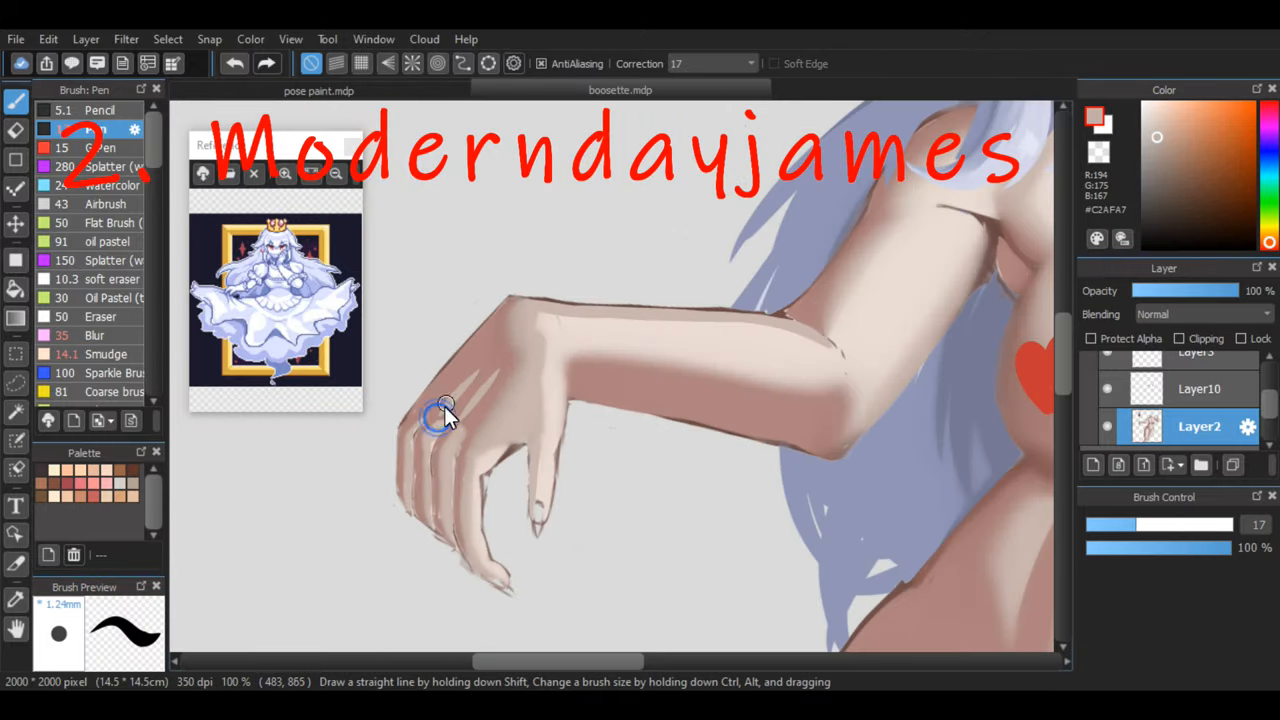
{"action": "left_click", "coordinate": [96, 335]}
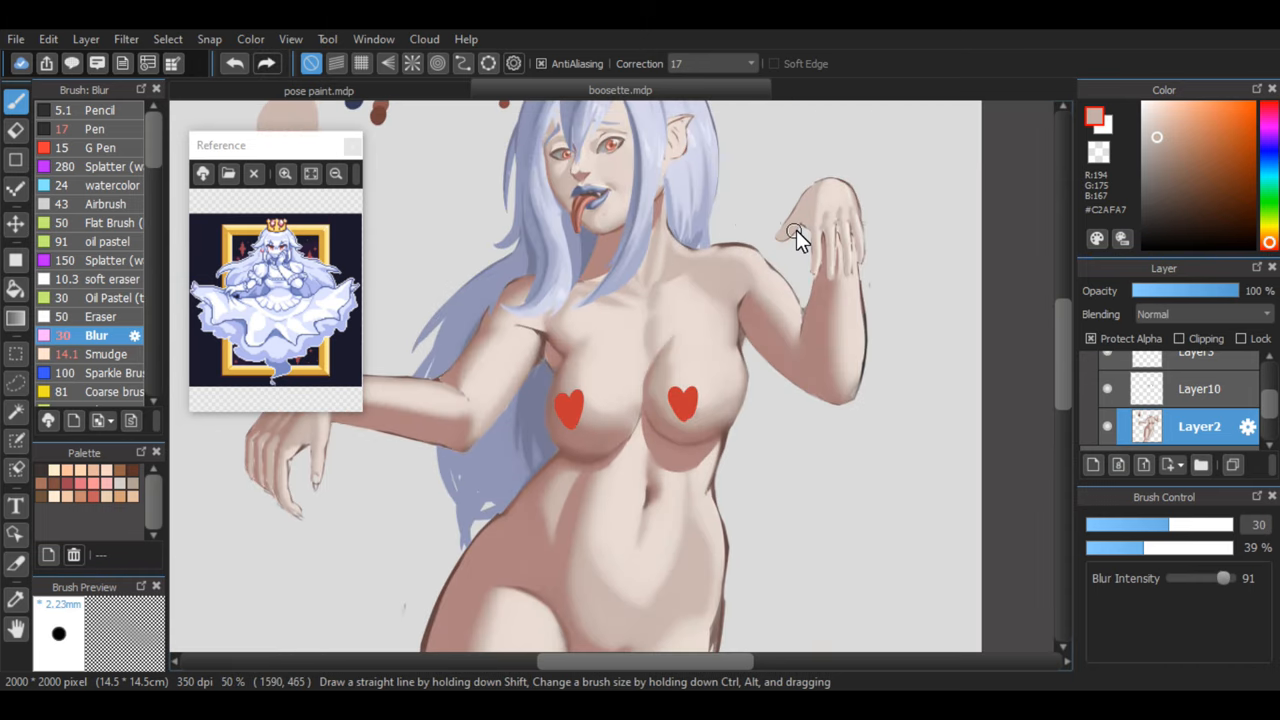
{"action": "left_click", "coordinate": [94, 128]}
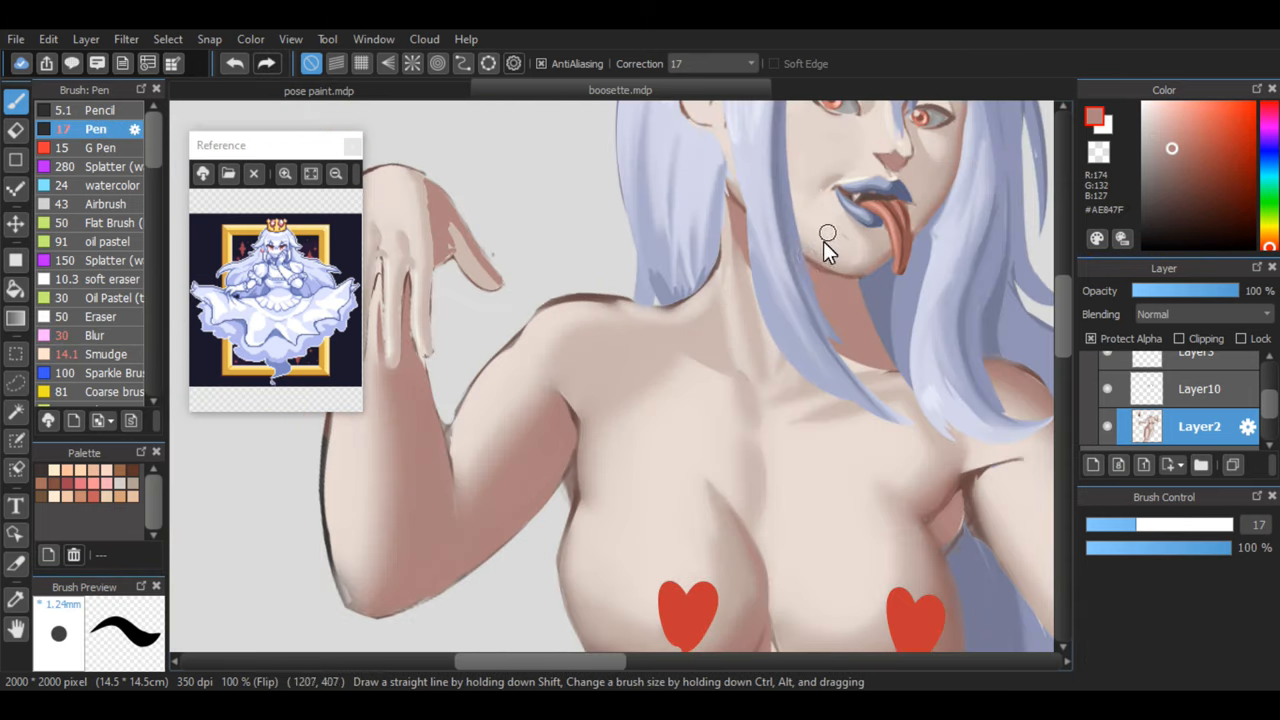
Paint chin, face and lip details with the Pen and darken the background to navy.
{"action": "left_click", "coordinate": [96, 335]}
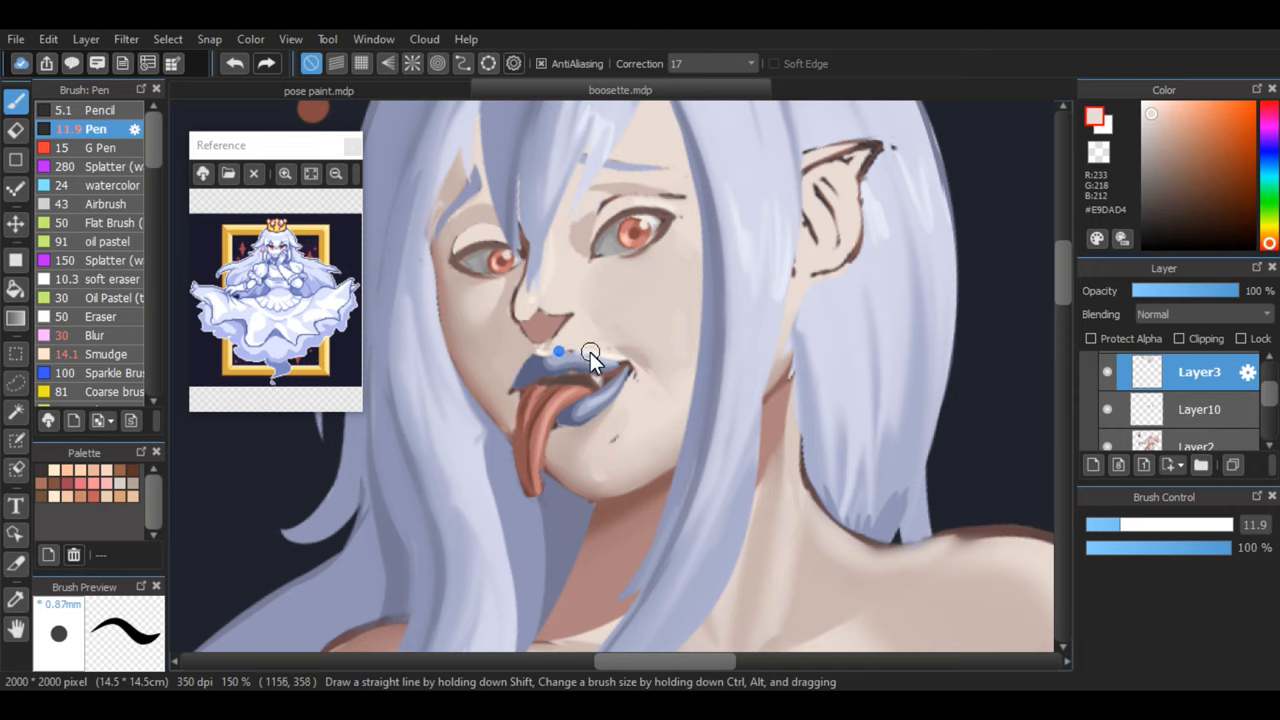
{"action": "scroll", "scroll_direction": "up", "scroll_amount": 3}
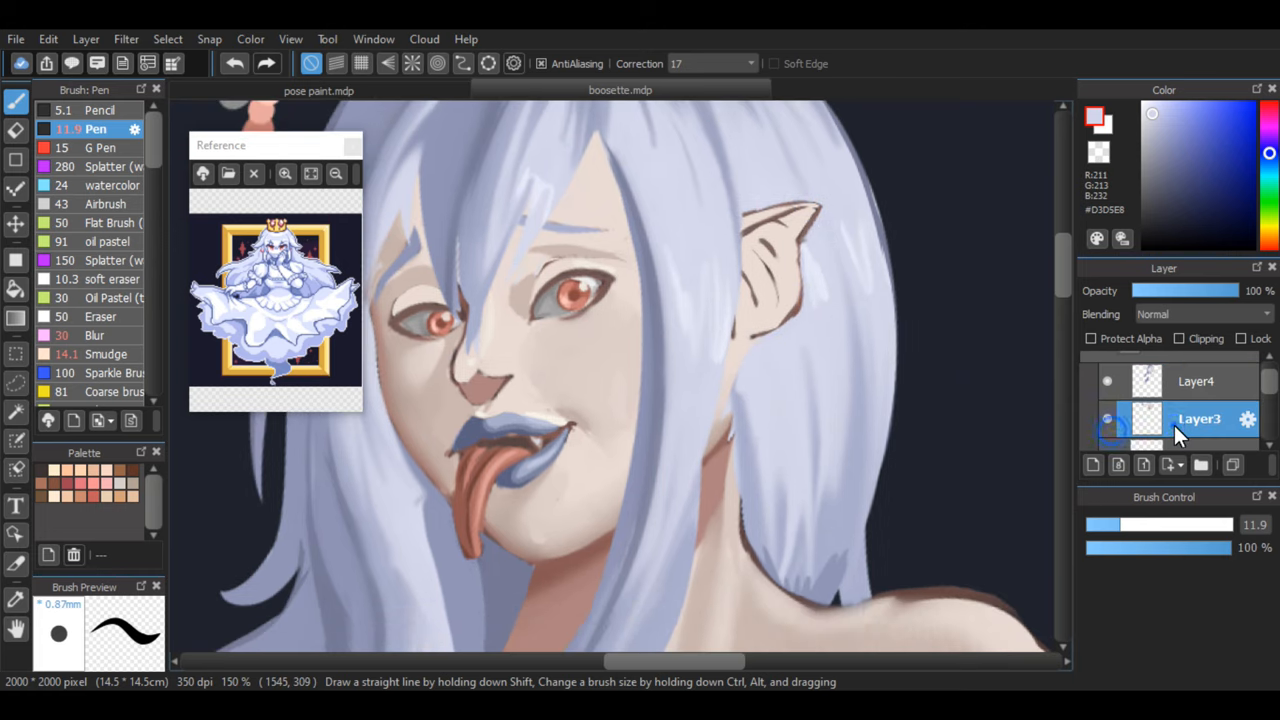
{"action": "left_click", "coordinate": [730, 263]}
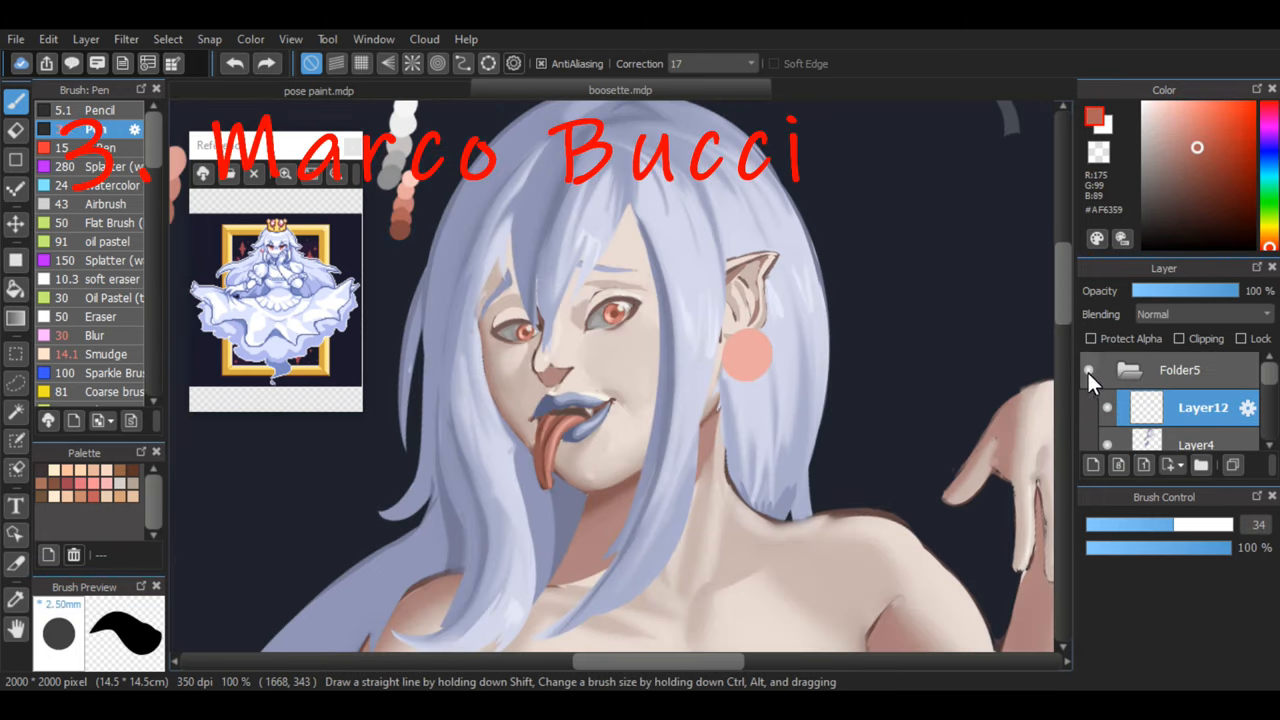
Turn on Protect Alpha and shade the round earring with the Pen and Blur brush.
{"action": "left_click", "coordinate": [735, 335]}
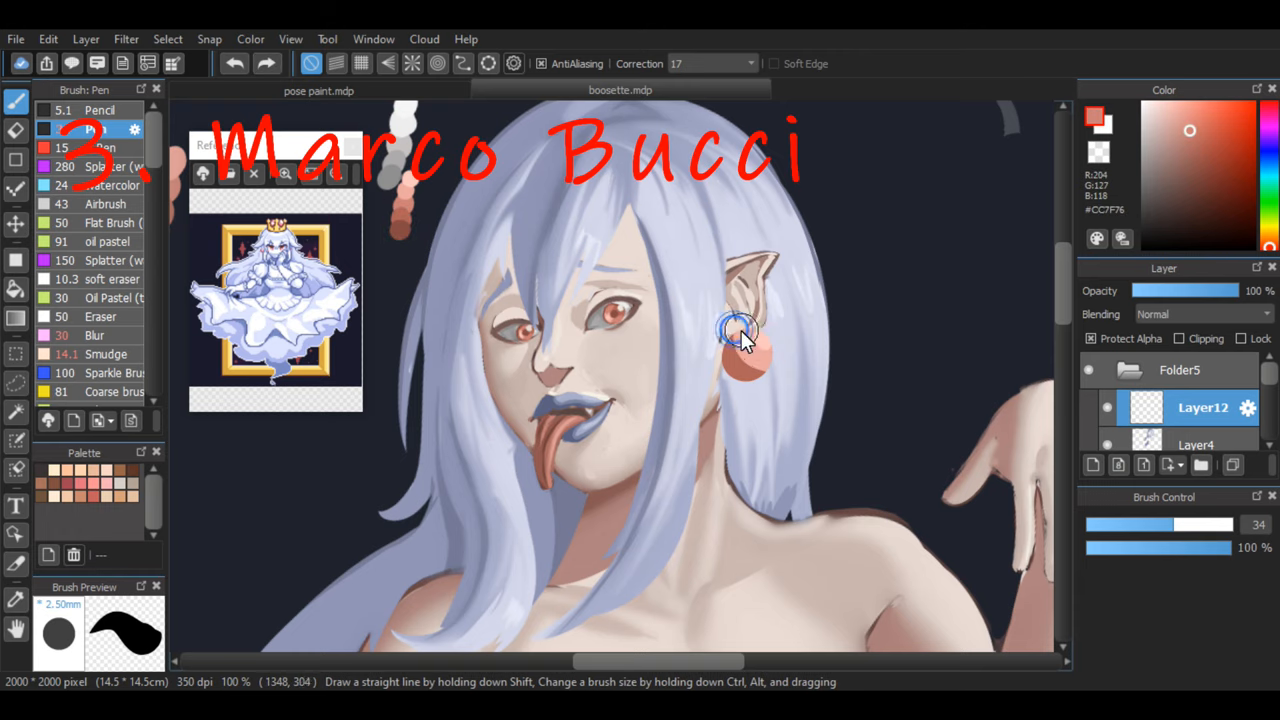
{"action": "left_click", "coordinate": [96, 335]}
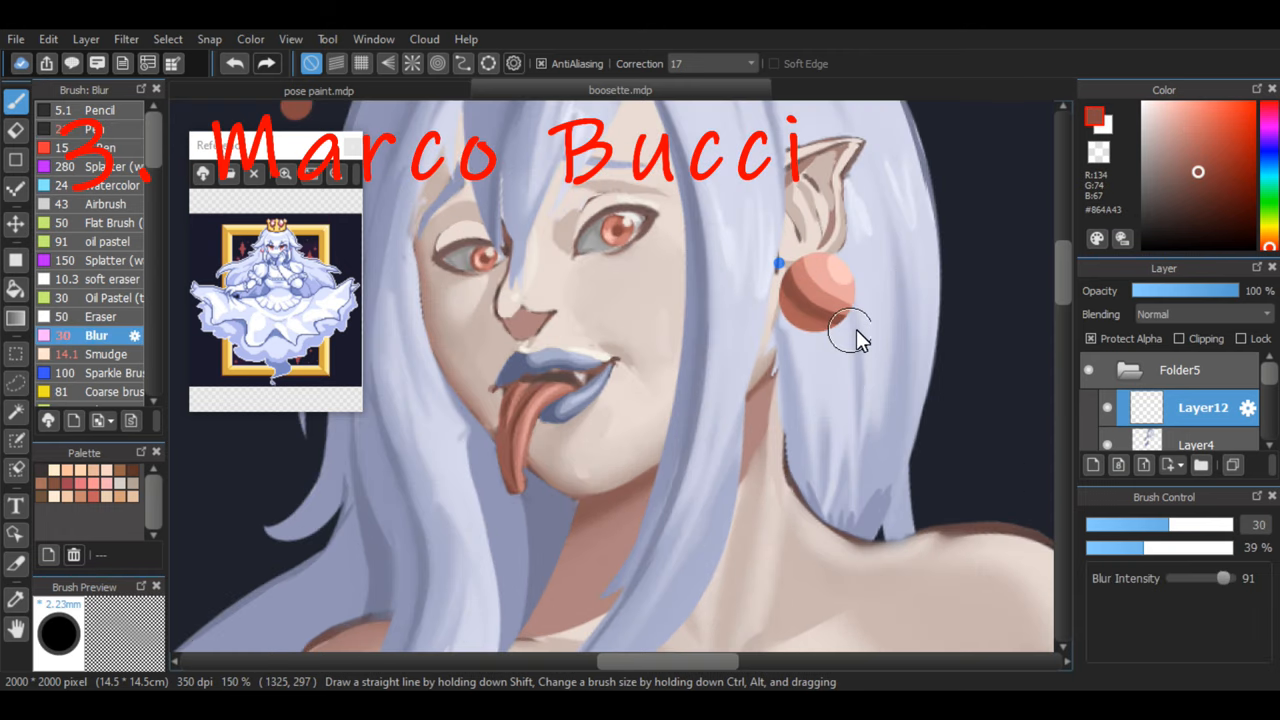
{"action": "left_click", "coordinate": [99, 128]}
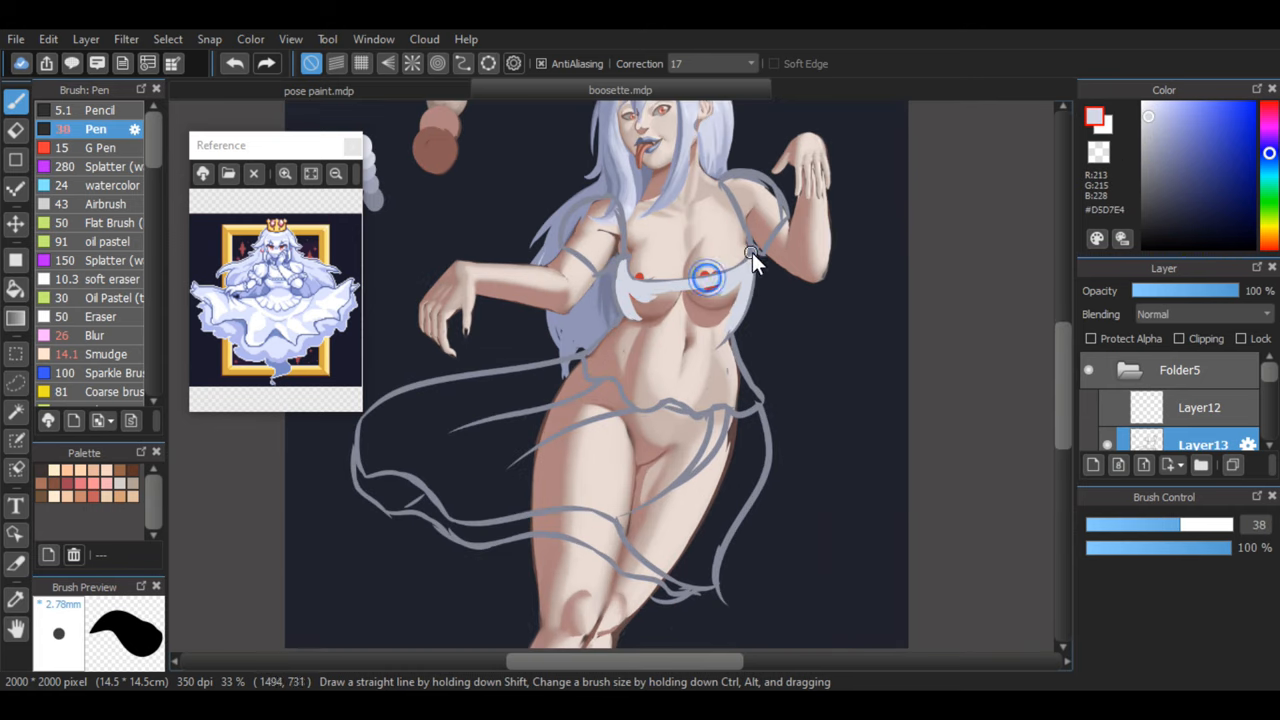
Outline the sheer dress and fill the bodice in pale lavender-white on Layer13.
{"action": "left_click_drag", "start_coordinate": [750, 255], "coordinate": [730, 340]}
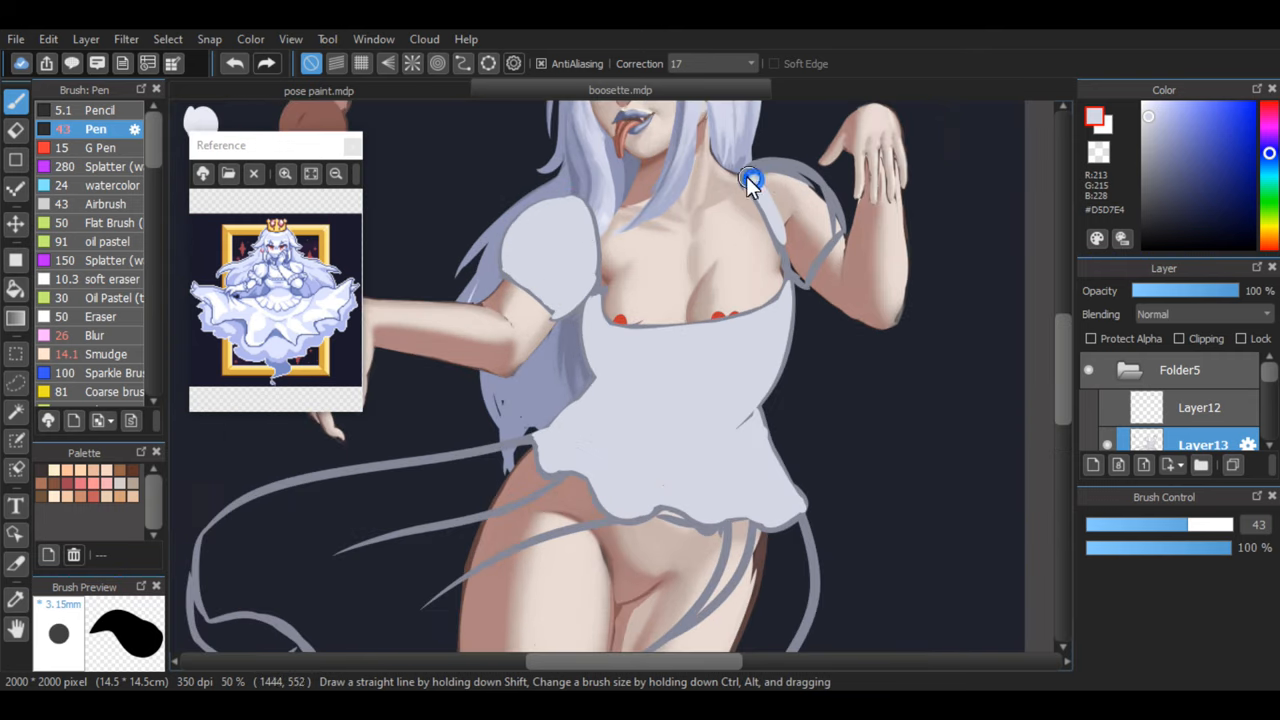
{"action": "left_click_drag", "start_coordinate": [750, 185], "coordinate": [845, 235]}
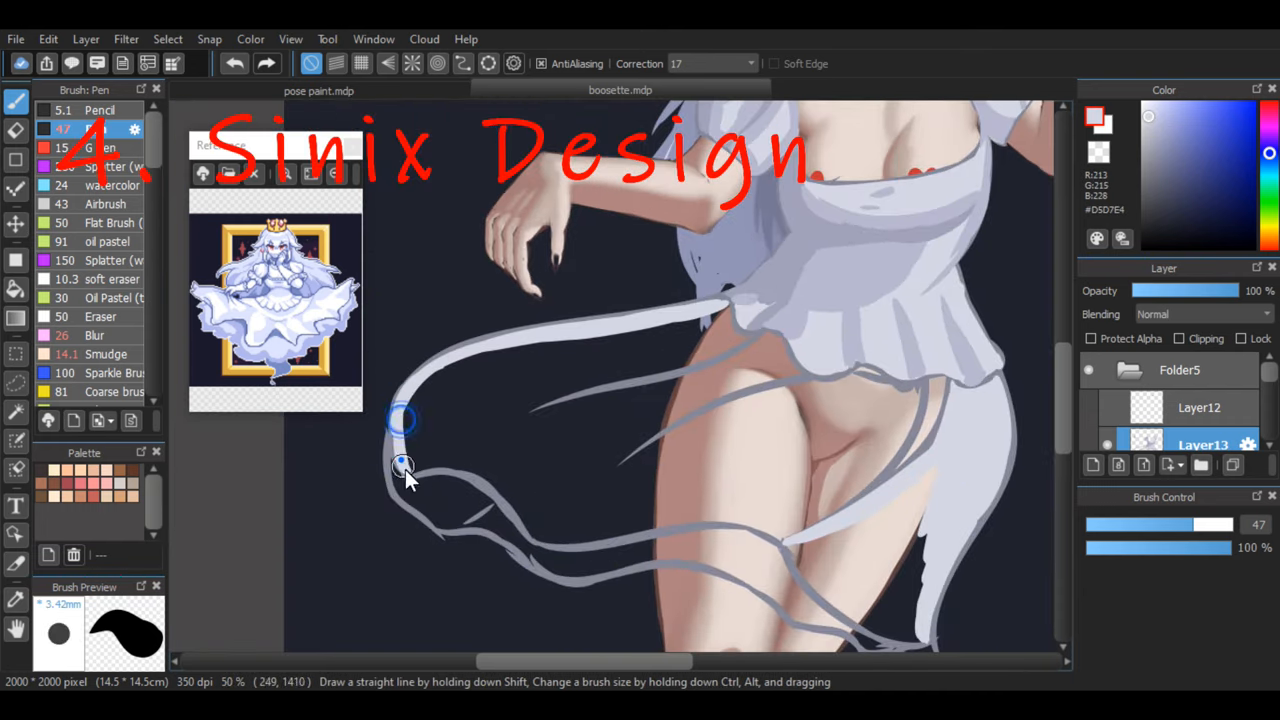
Extend a flowing trail from the skirt and block in the trailing fabric with grey.
{"action": "left_click_drag", "start_coordinate": [405, 470], "coordinate": [540, 400]}
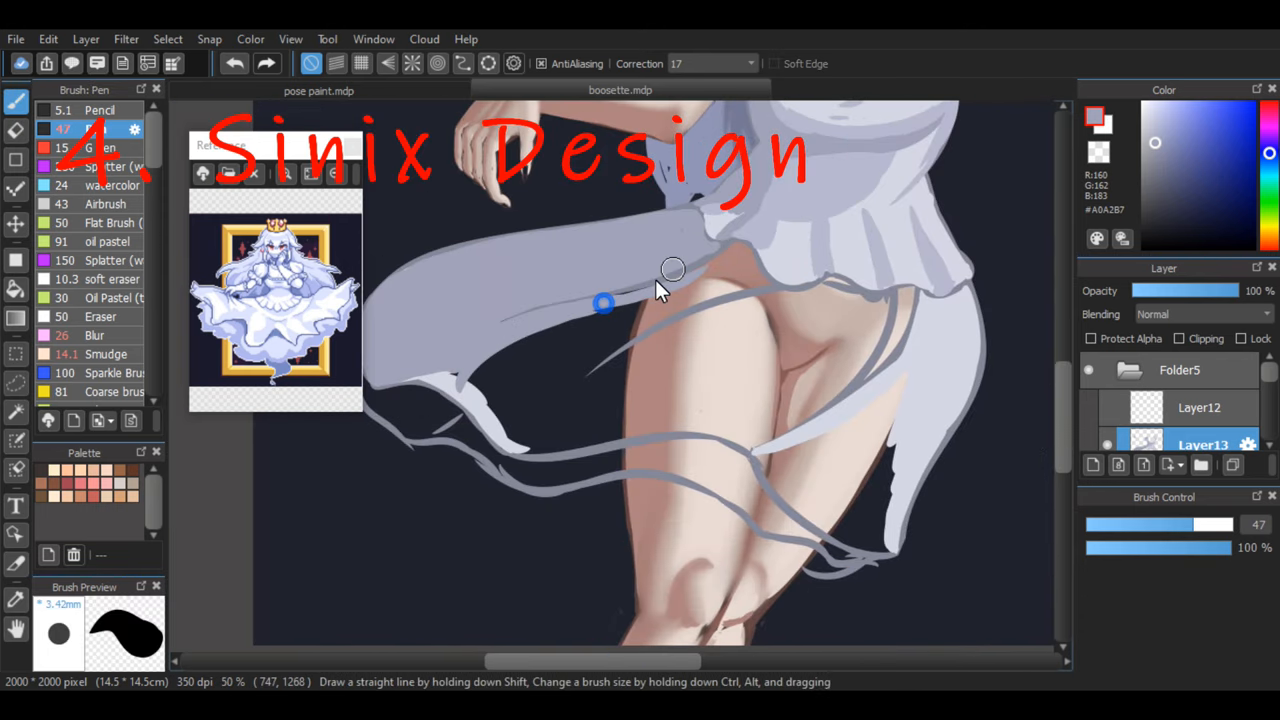
{"action": "left_click_drag", "start_coordinate": [672, 270], "coordinate": [437, 388]}
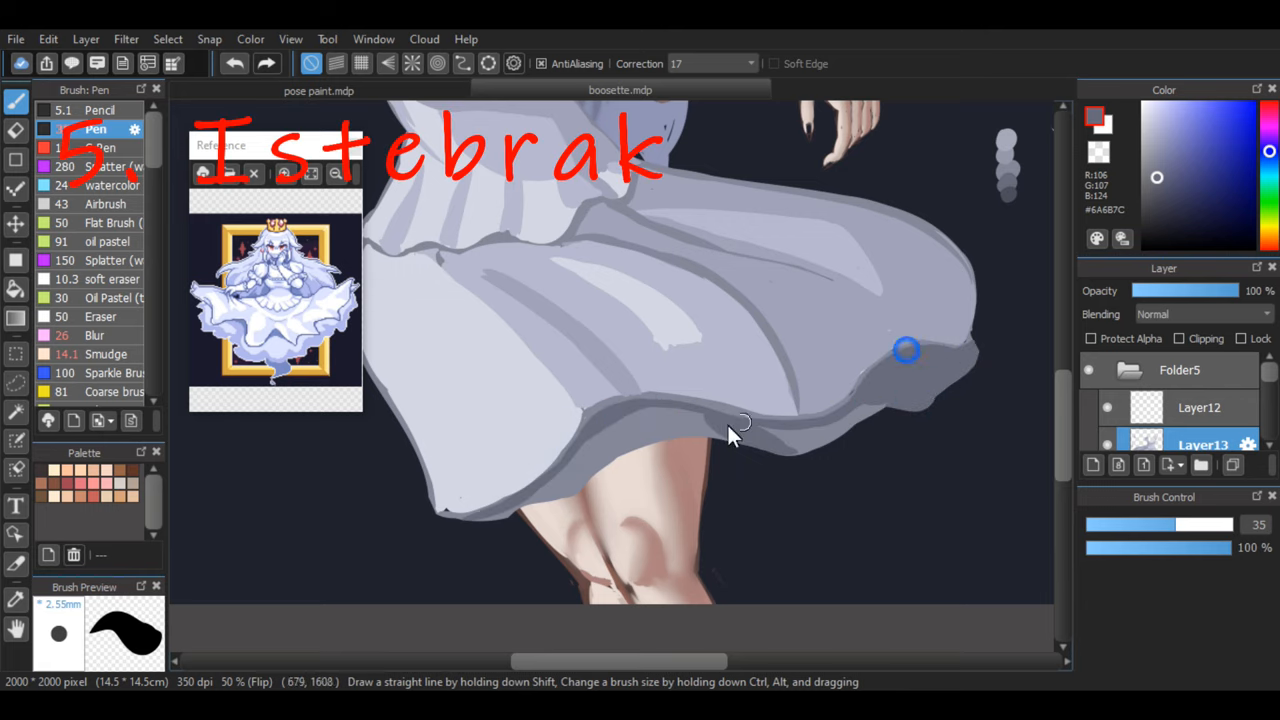
Paint grey-blue shading along the skirt folds on Layer13.
{"action": "left_click_drag", "start_coordinate": [905, 350], "coordinate": [500, 510]}
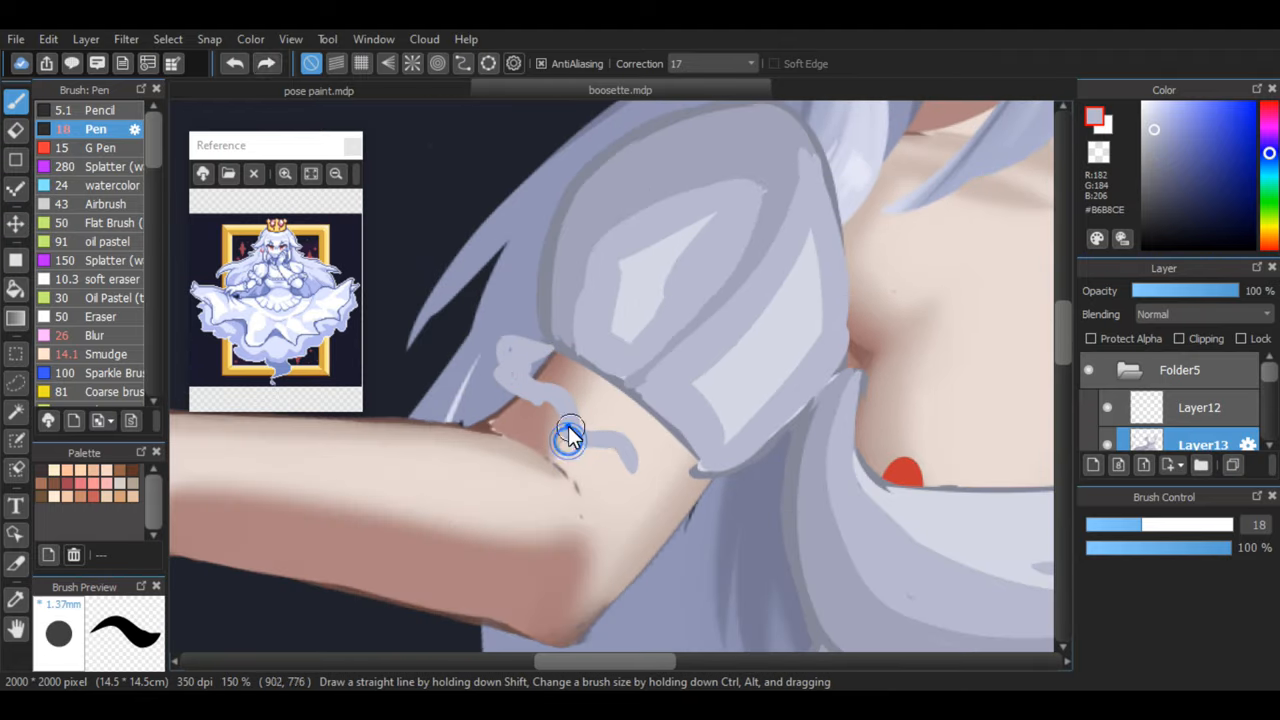
Add more dress shading and soften the sleeve with the Blur brush.
{"action": "left_click_drag", "start_coordinate": [570, 435], "coordinate": [665, 472]}
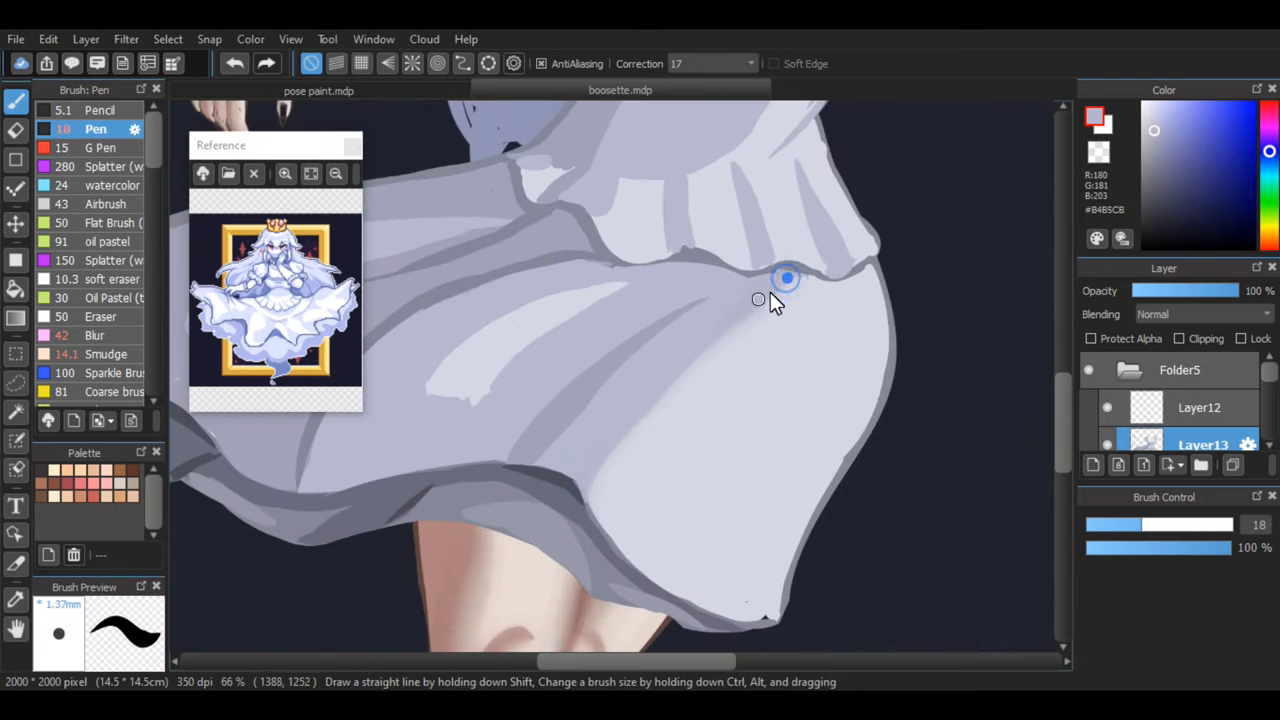
{"action": "left_click", "coordinate": [96, 335]}
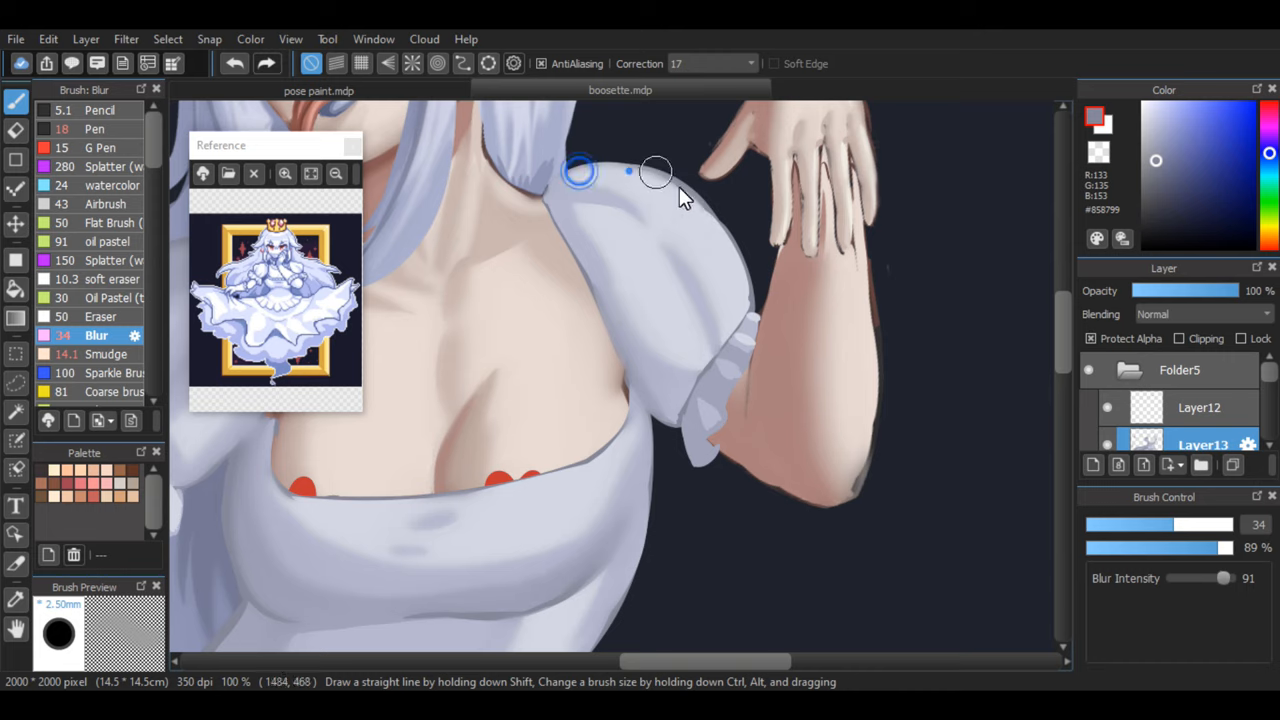
Shade the thighs and knees with a skin tone using the Pen on clipped Layer17.
{"action": "left_click", "coordinate": [94, 128]}
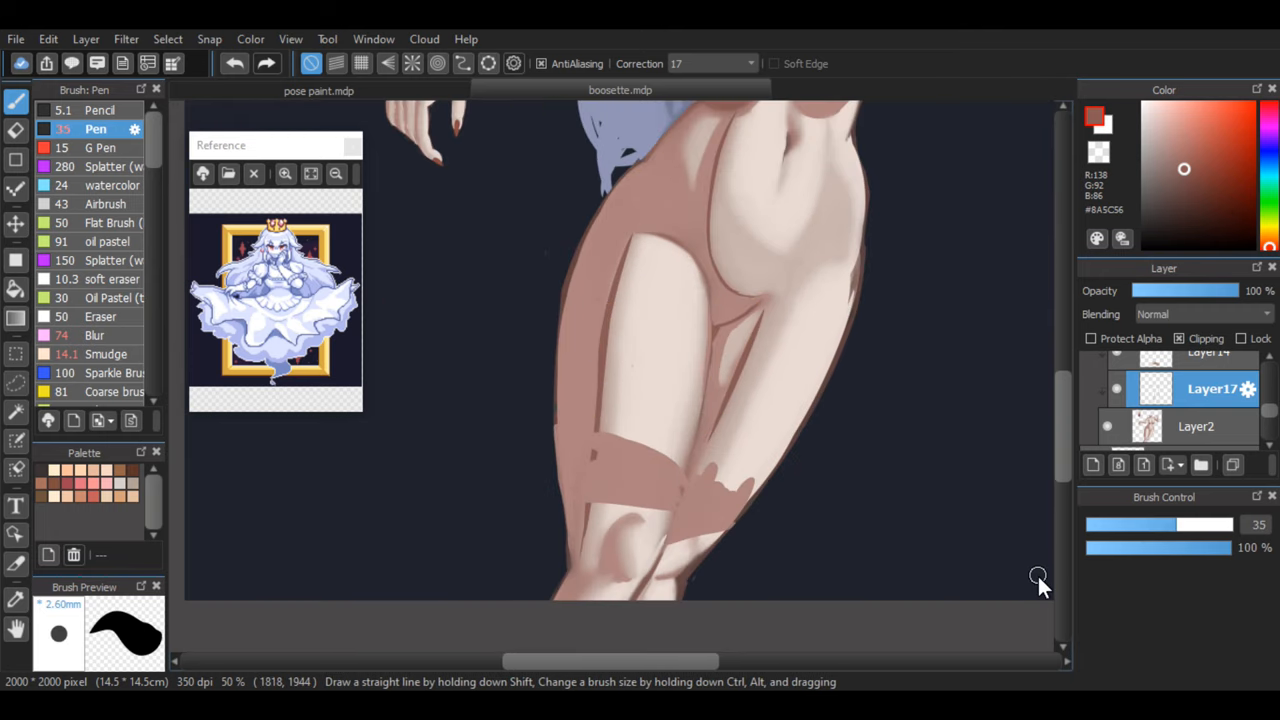
Paint near-white highlights on the bodice and skirt, blending them with the Blur brush.
{"action": "left_click", "coordinate": [96, 335]}
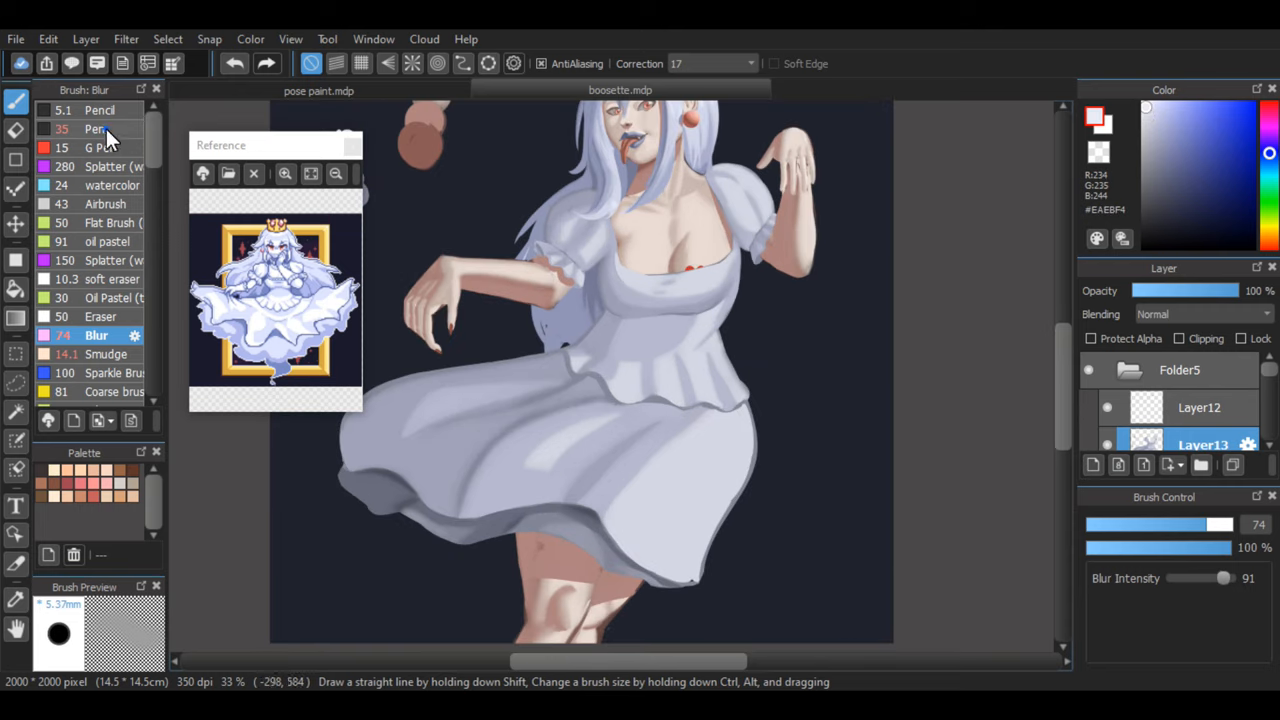
{"action": "left_click", "coordinate": [95, 129]}
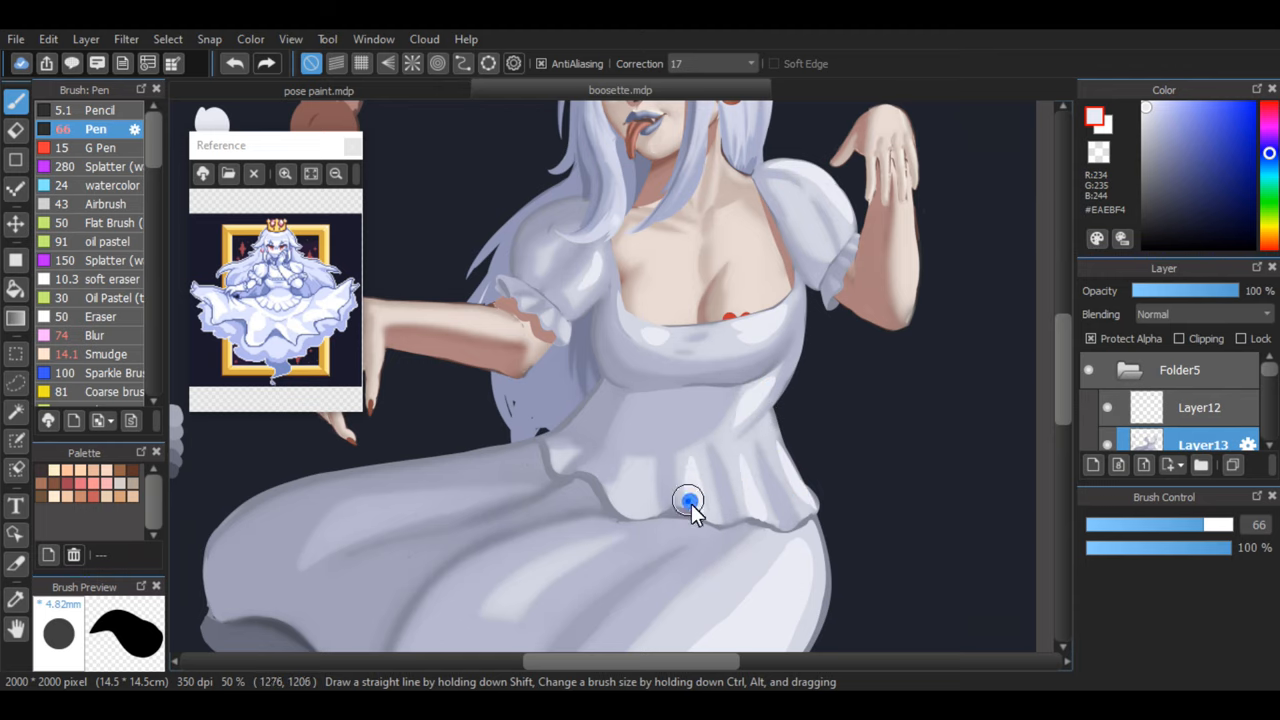
{"action": "left_click", "coordinate": [95, 335]}
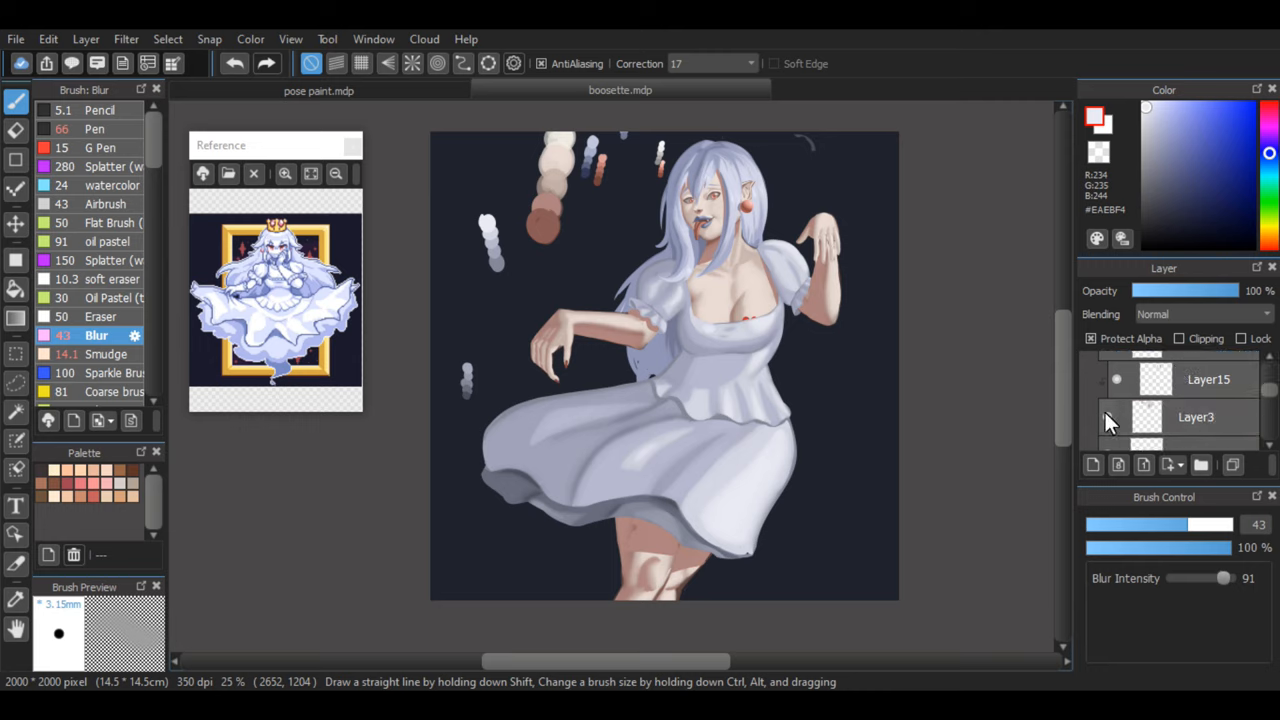
Paint a gold crown on Layer12 and start dark round ghost shapes on the background.
{"action": "left_click", "coordinate": [95, 128]}
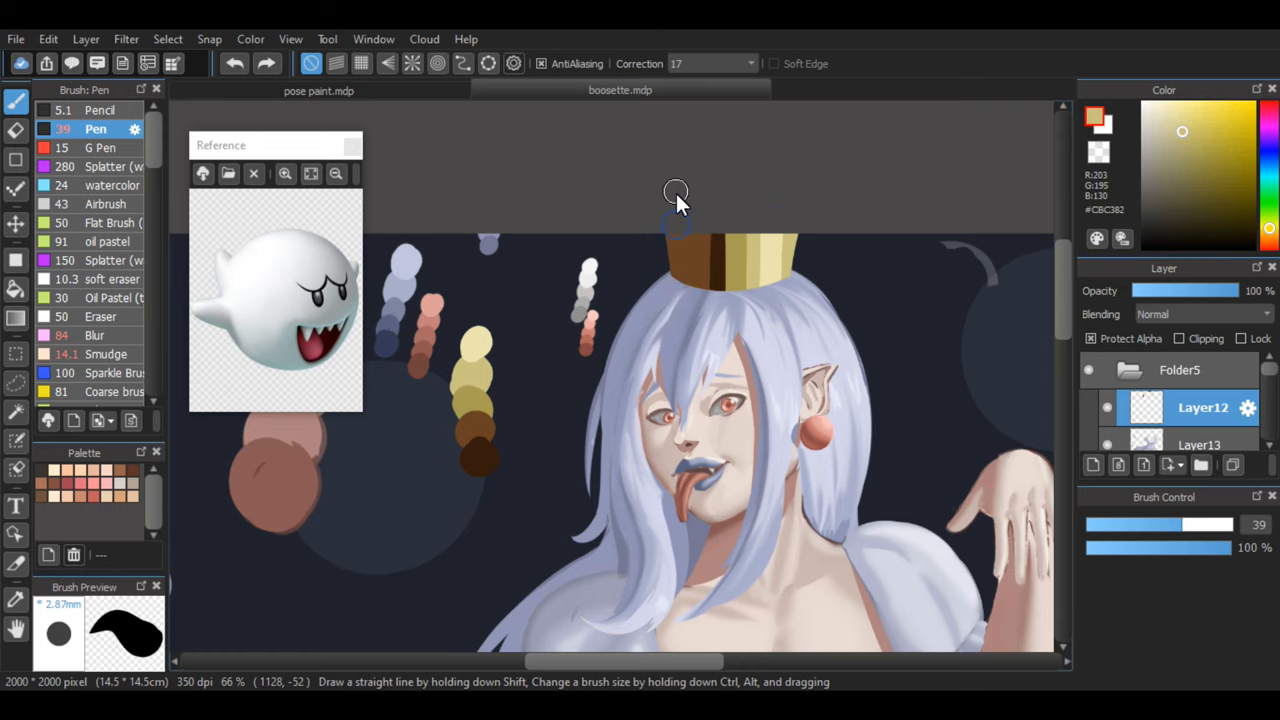
{"action": "left_click", "coordinate": [105, 354]}
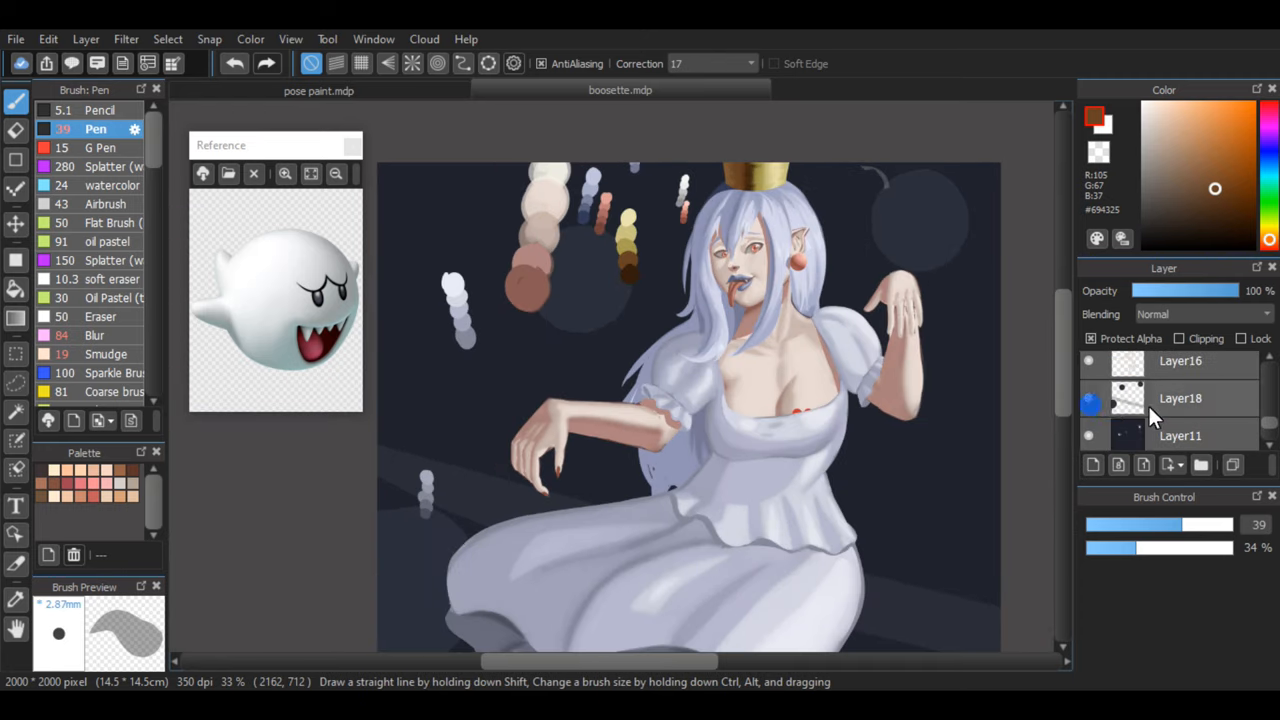
Paint more ghost circles on Layer18, blur them, then return to the Pen.
{"action": "left_click", "coordinate": [1180, 361]}
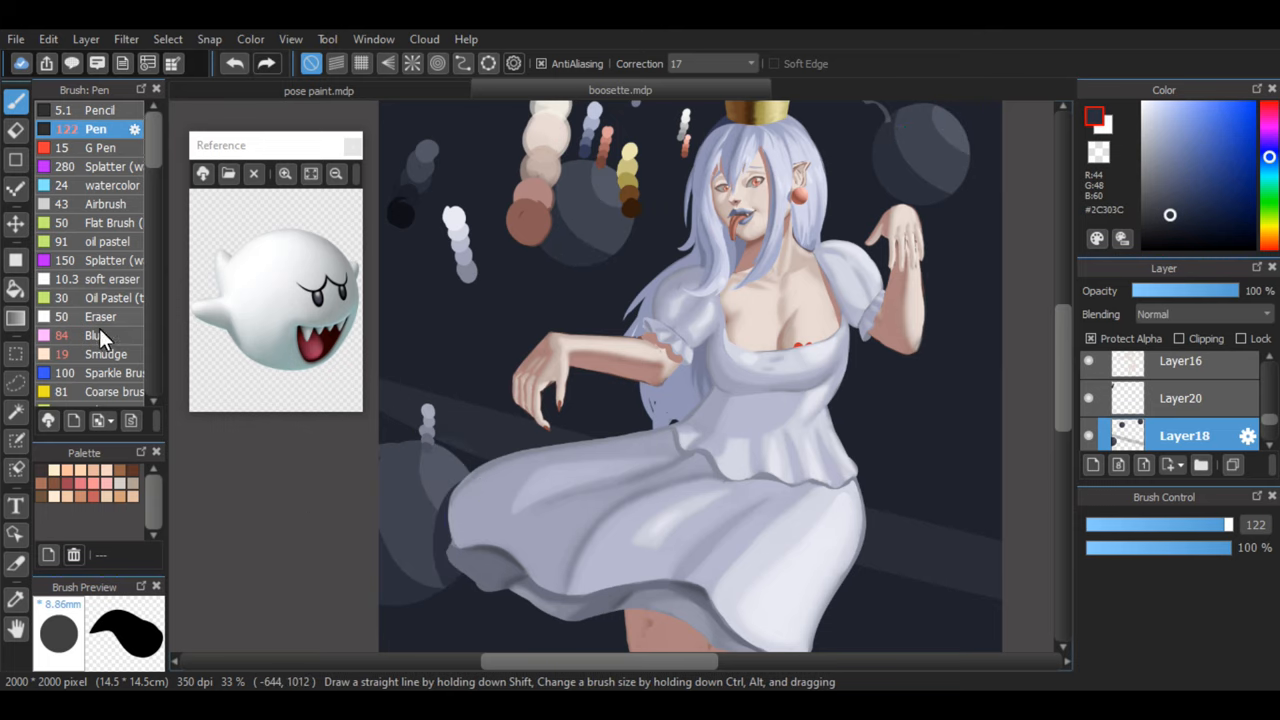
{"action": "left_click", "coordinate": [97, 335]}
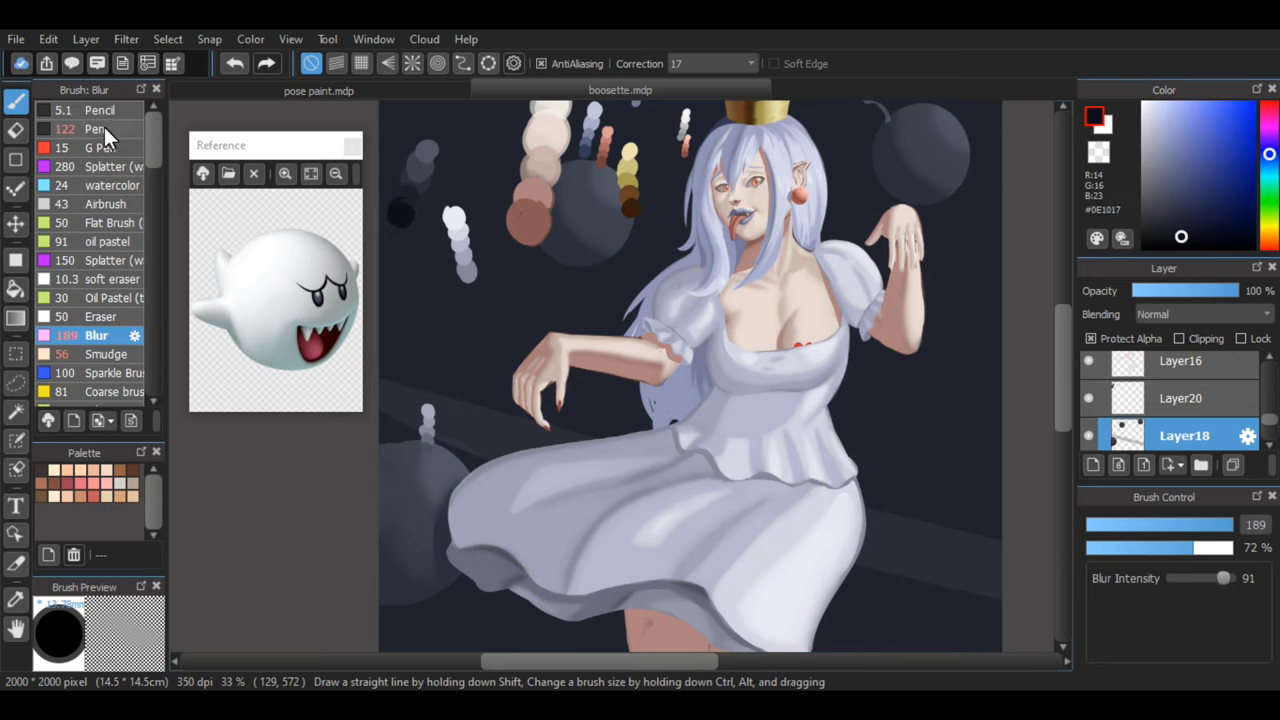
{"action": "left_click", "coordinate": [95, 128]}
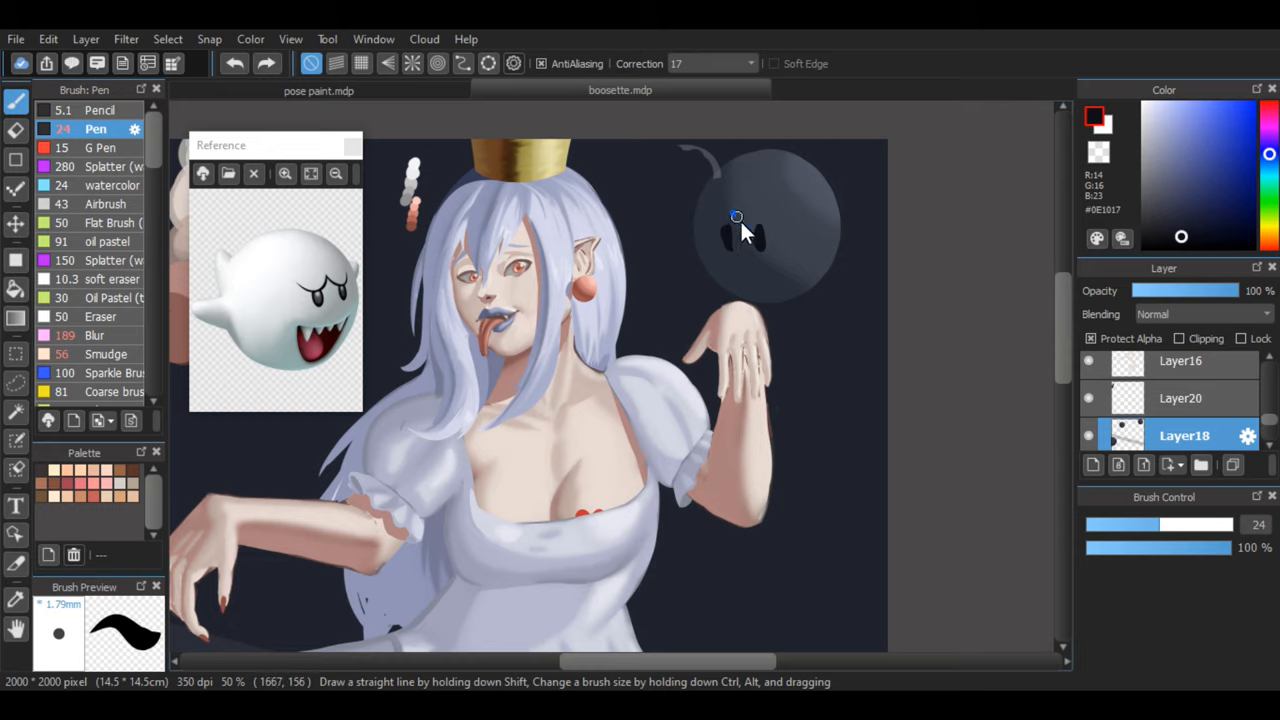
Draw grinning faces on the background ghosts and blur them into a hazy backdrop.
{"action": "left_click_drag", "start_coordinate": [736, 217], "coordinate": [768, 283]}
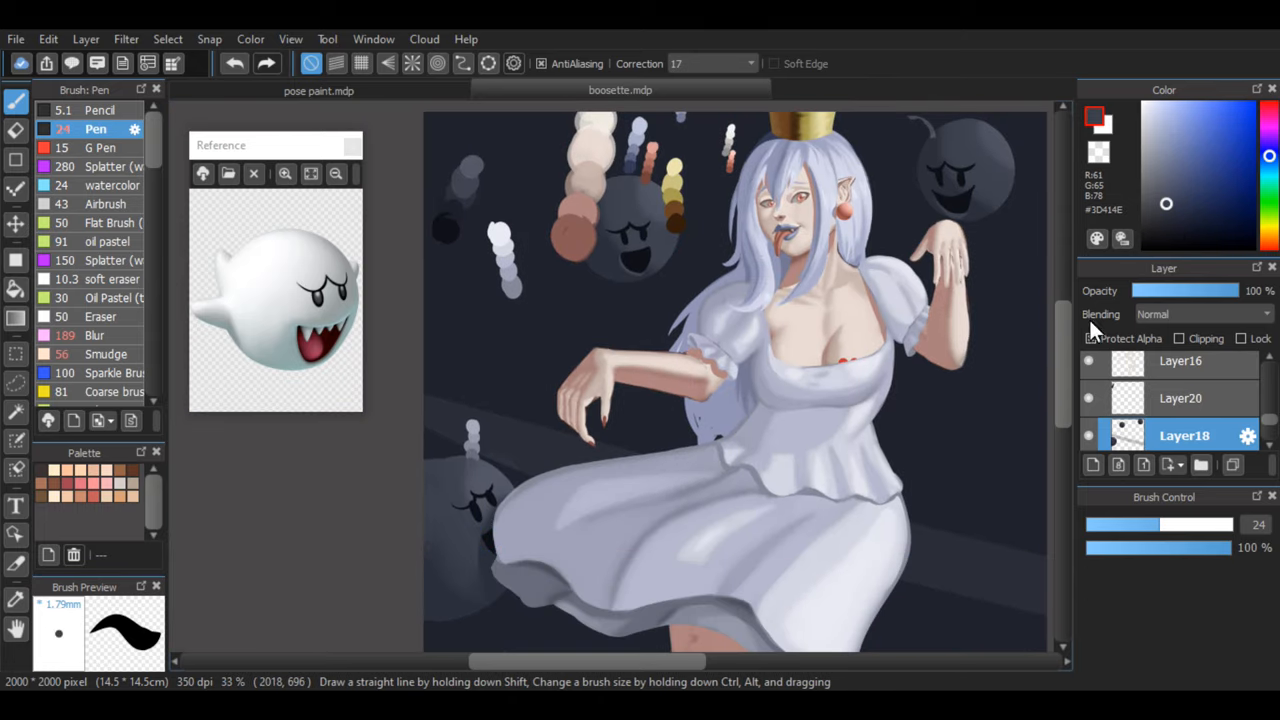
{"action": "left_click_drag", "start_coordinate": [1260, 290], "coordinate": [1210, 290]}
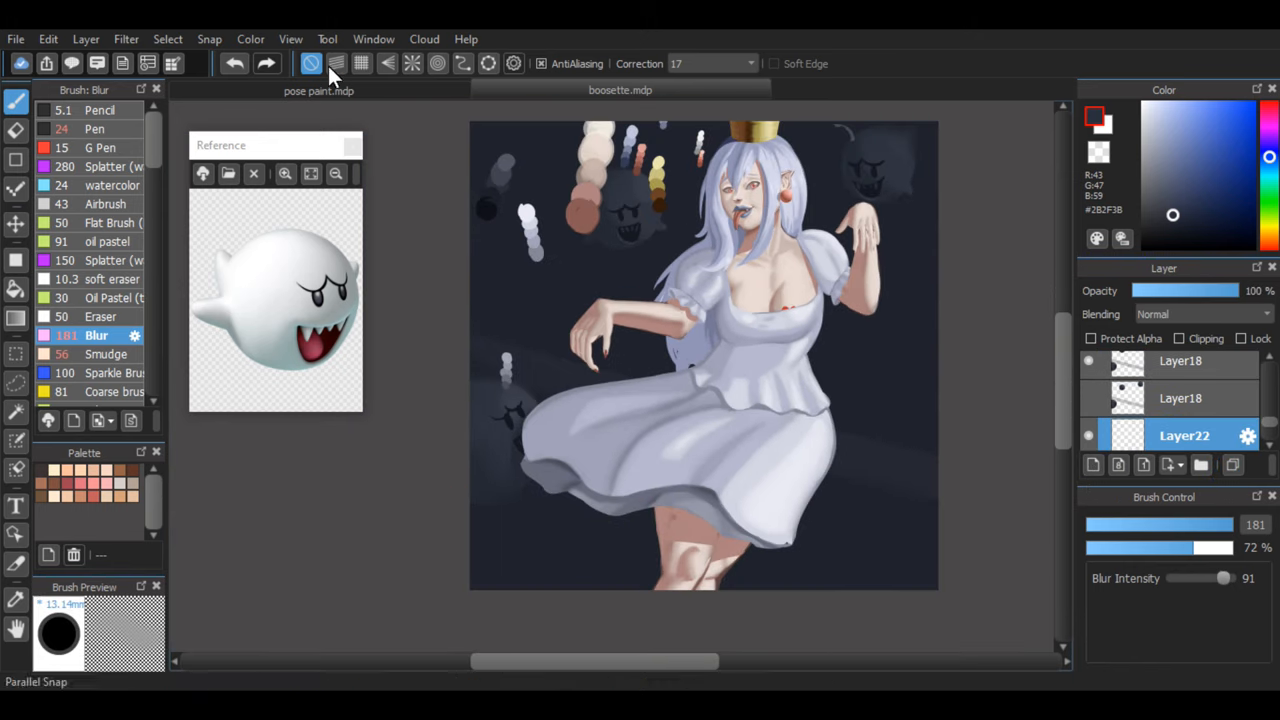
Paint a scalloped pale blue collar around the girl's neck on Layer13.
{"action": "left_click", "coordinate": [15, 317]}
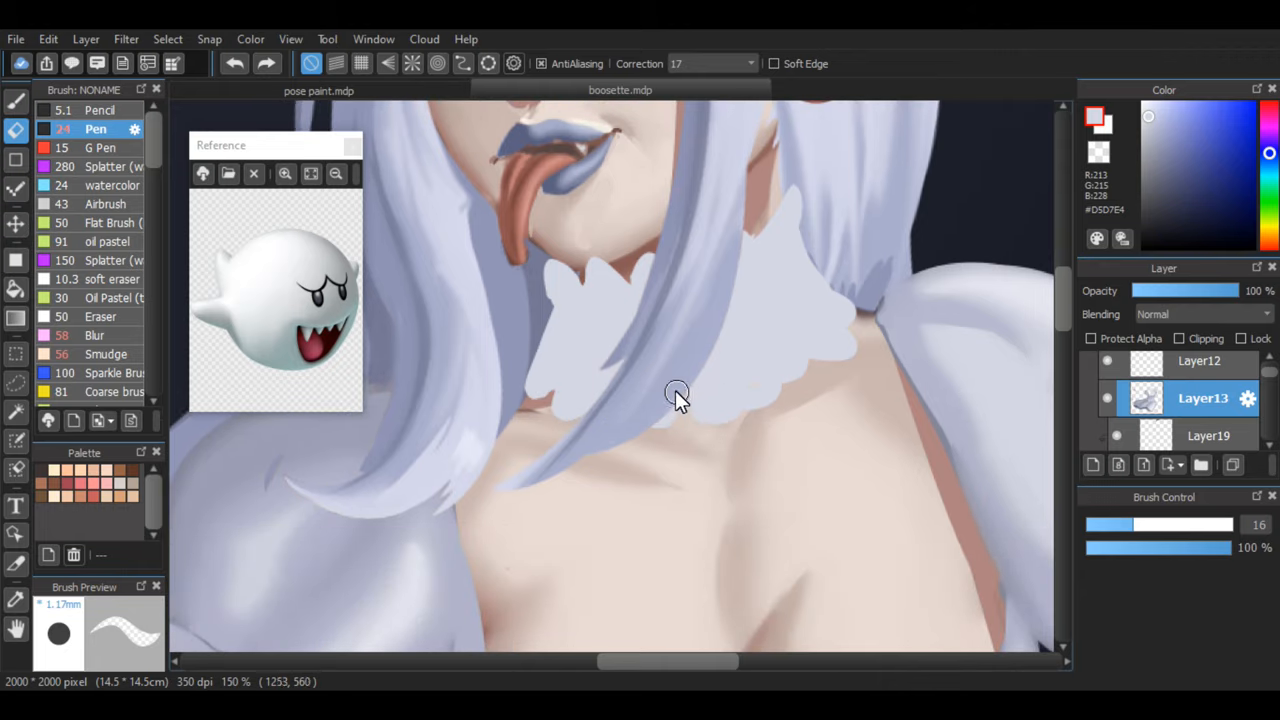
{"action": "mouse_move", "coordinate": [833, 293]}
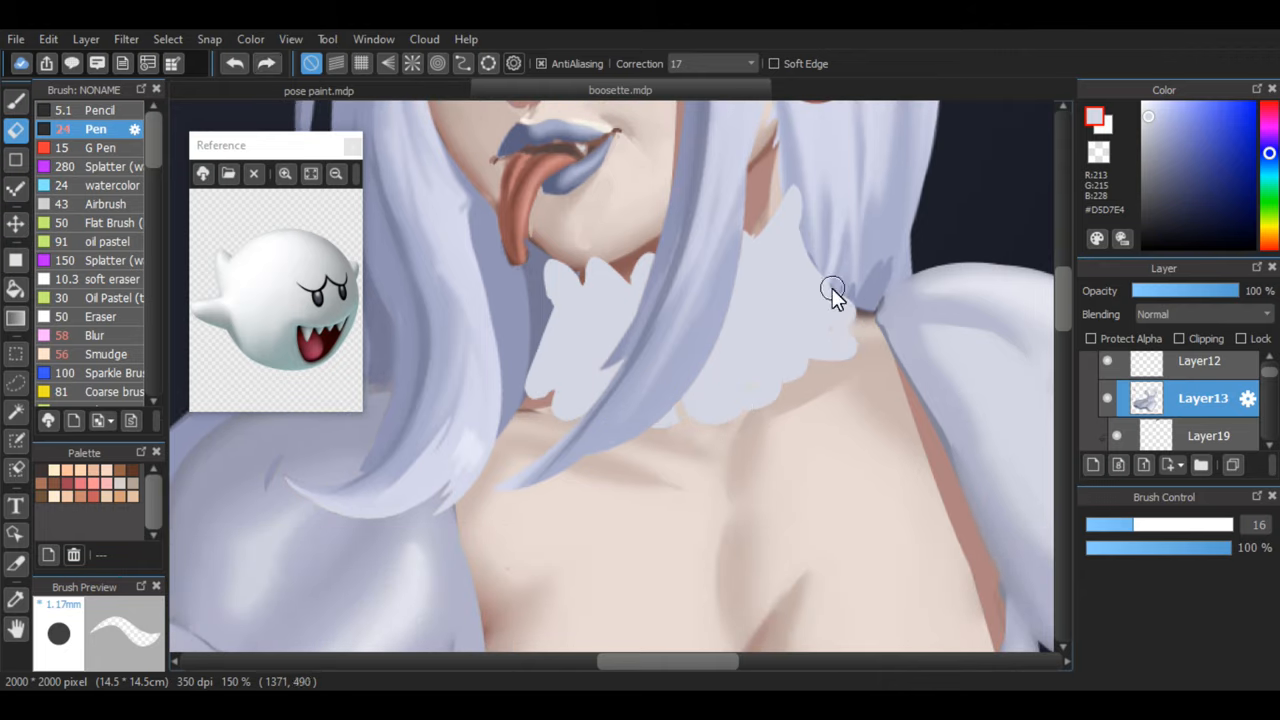